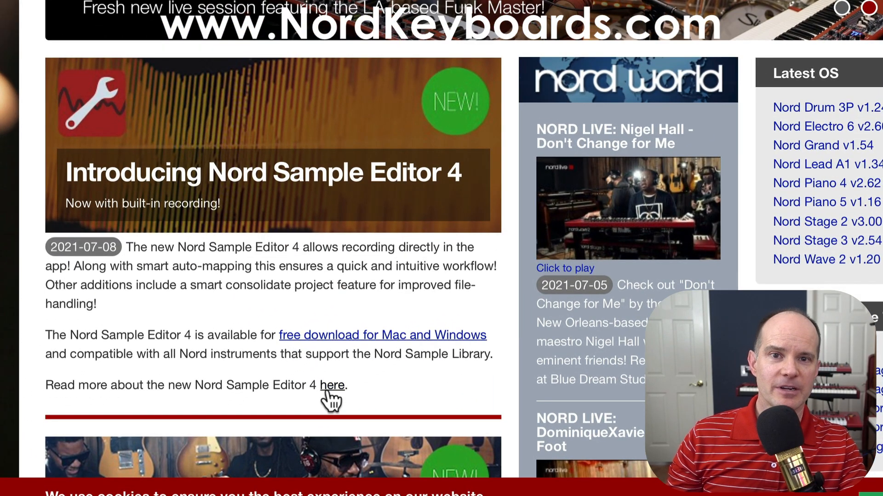
# - Follow the 'here' link to read the Nord Sample Editor 4 article
pyautogui.click(331, 385)
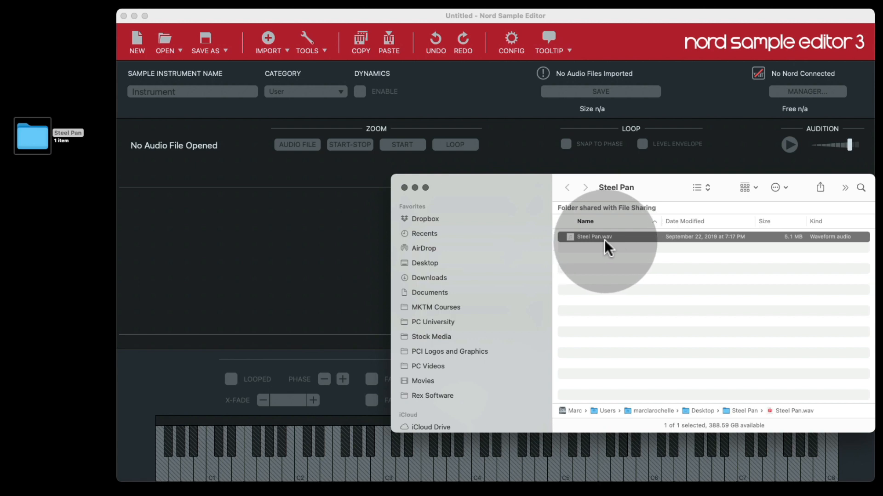
# - Import Steel Pan.wav by dragging it in, then Save As into the Steel Pan folder
pyautogui.moveTo(593, 237); pyautogui.dragTo(315, 262)
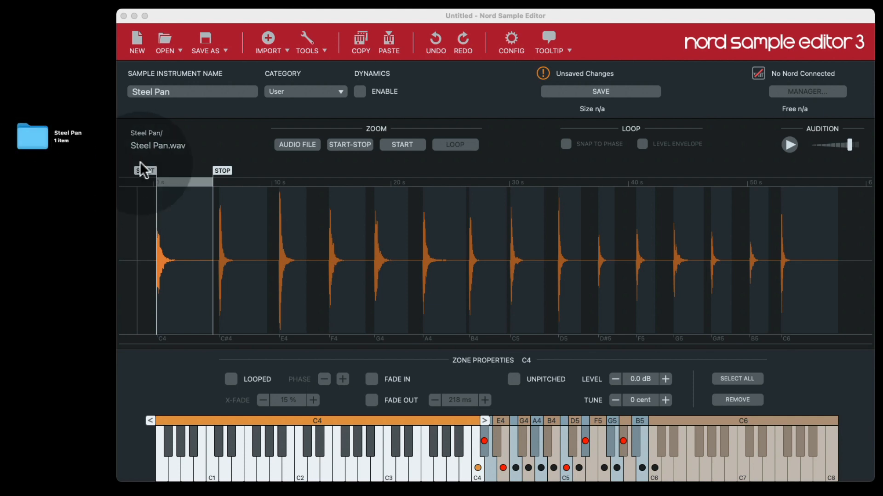
pyautogui.moveTo(507, 107)
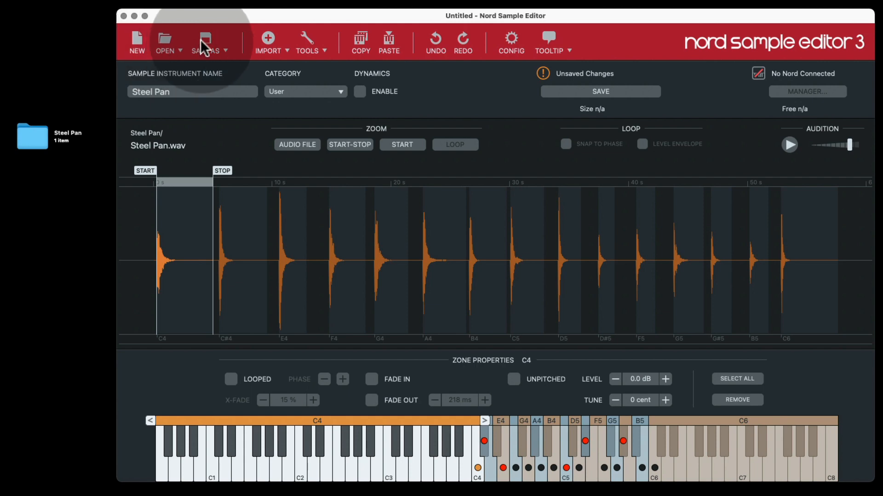
pyautogui.click(205, 42)
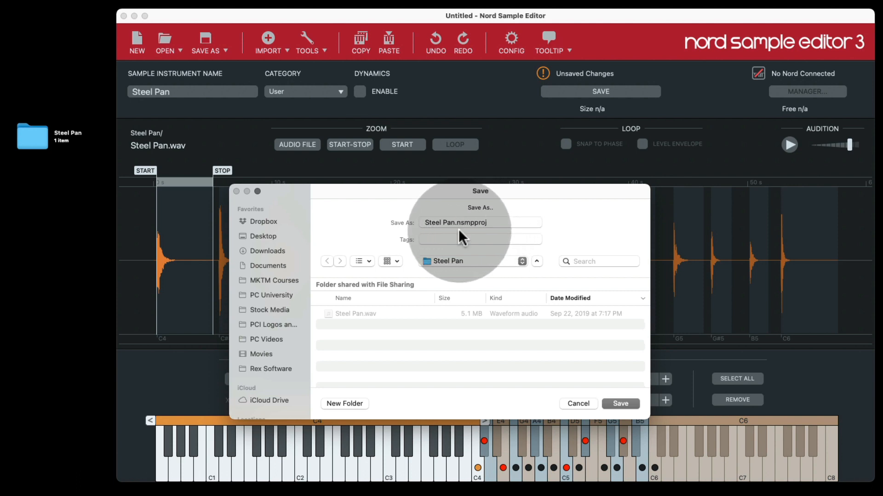
pyautogui.click(473, 261)
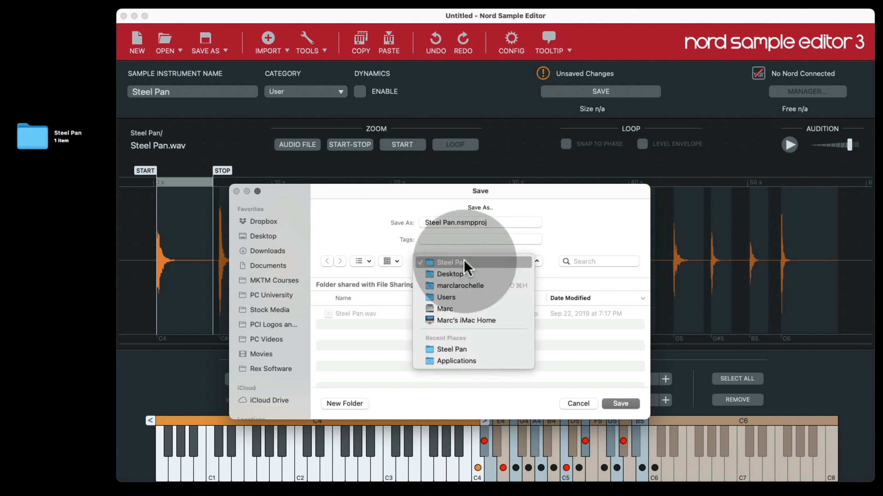
pyautogui.click(448, 263)
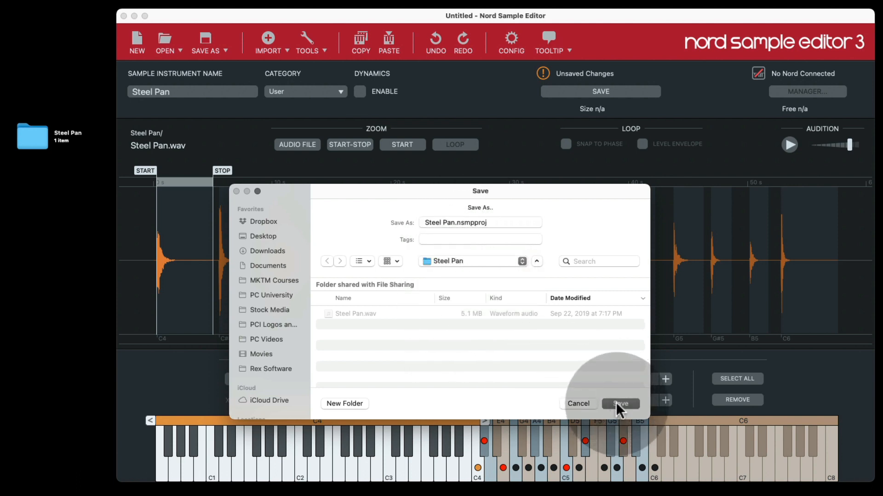
pyautogui.click(620, 403)
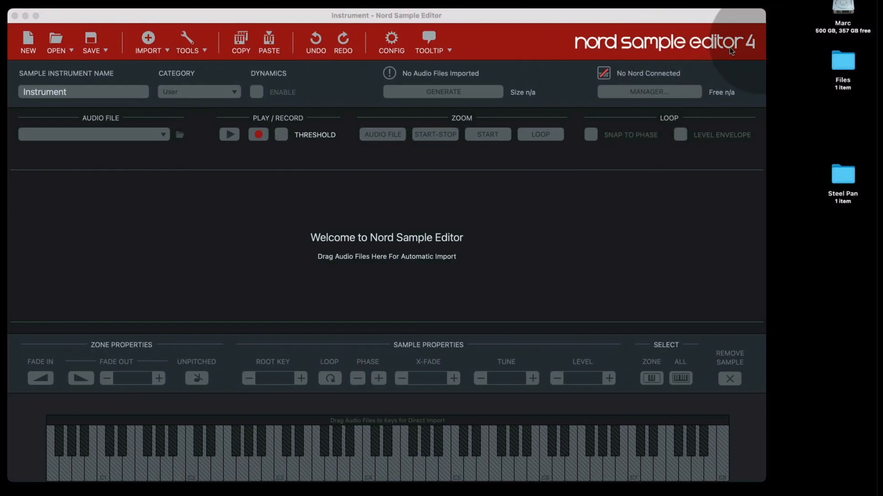
pyautogui.moveTo(843, 180)
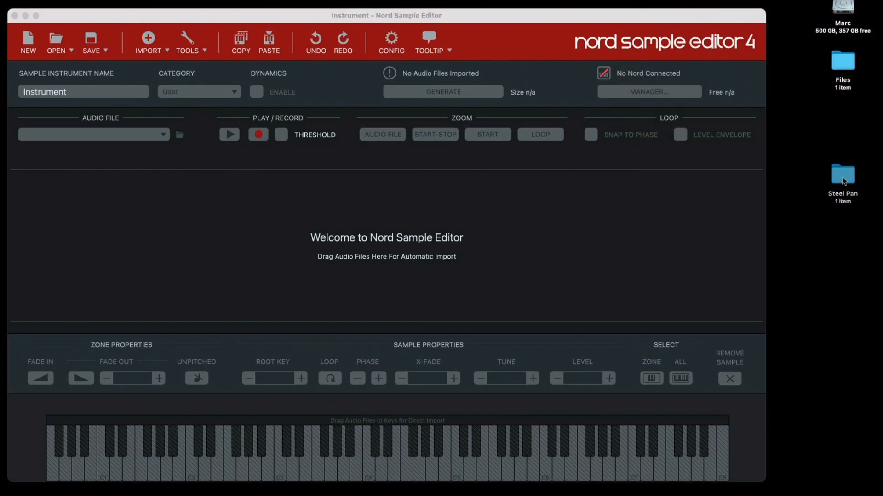
# - Import Steel Pan.wav, save to Desktop > Steel Pan, and select the saved project file
pyautogui.click(842, 177)
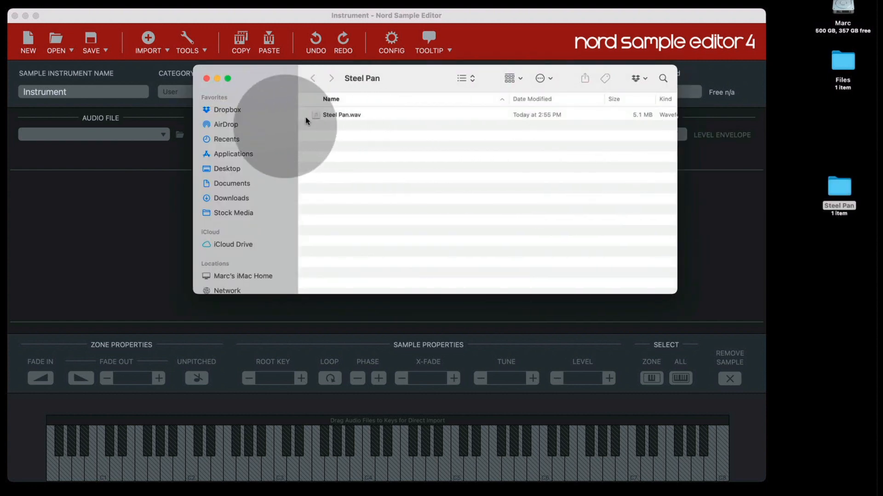
pyautogui.doubleClick(341, 115)
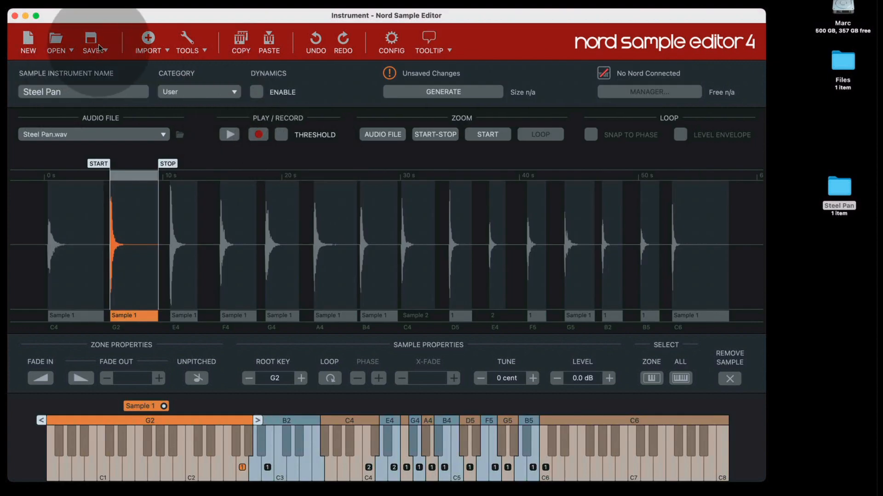
pyautogui.click(92, 41)
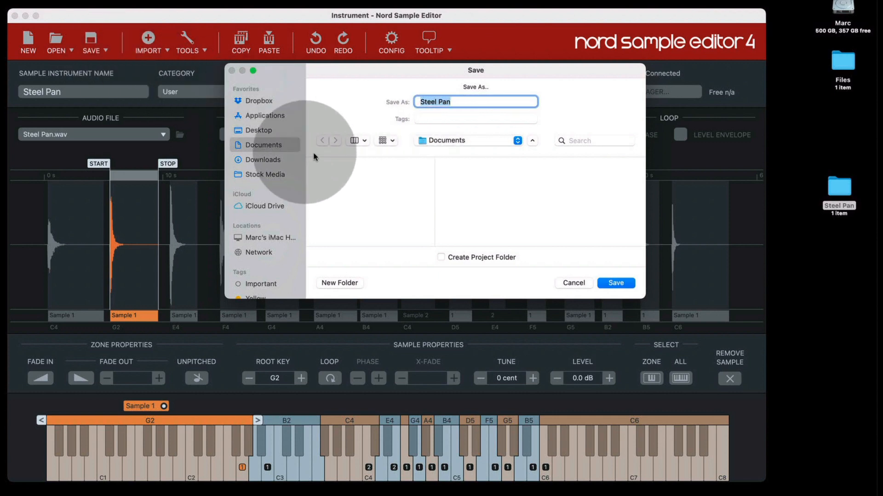
pyautogui.click(257, 130)
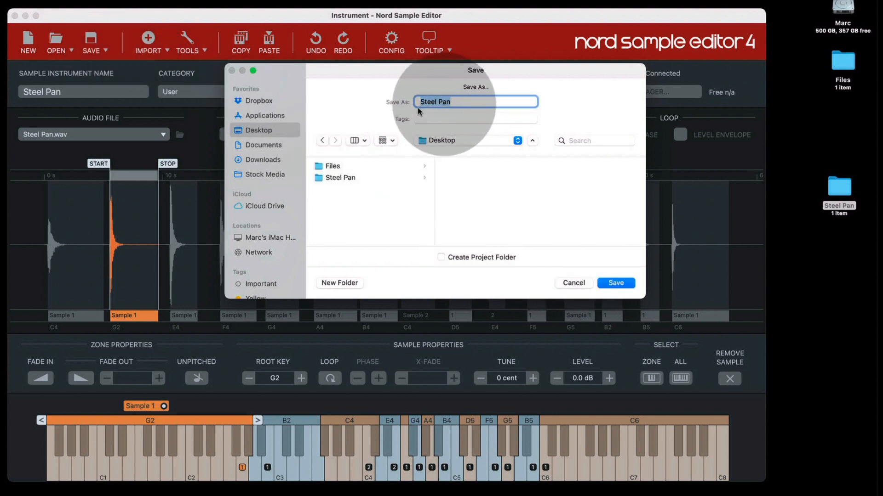
pyautogui.doubleClick(340, 177)
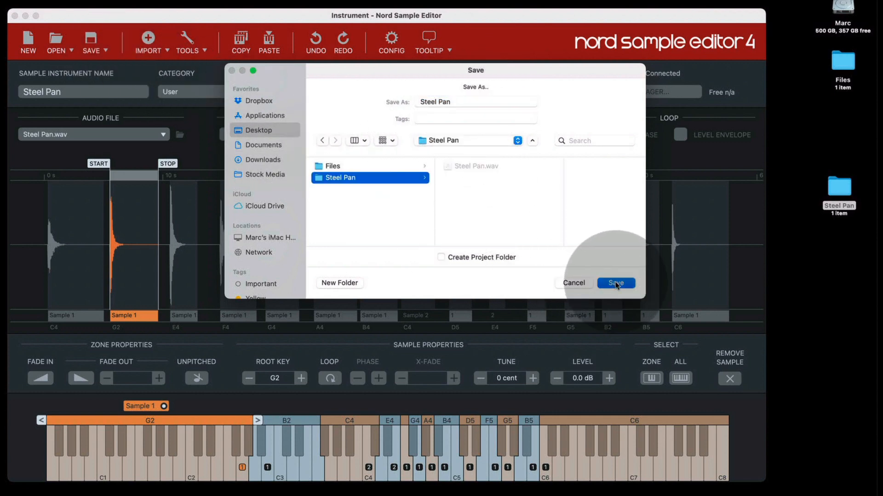
pyautogui.click(615, 282)
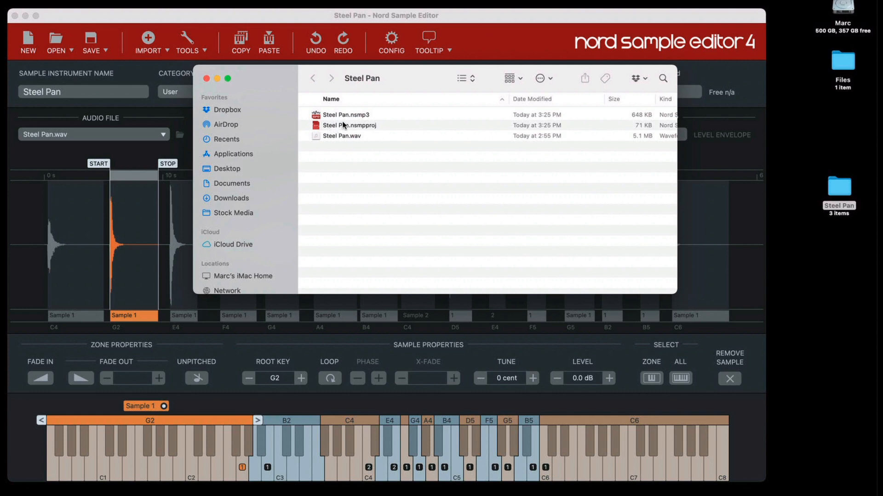
pyautogui.moveTo(363, 129)
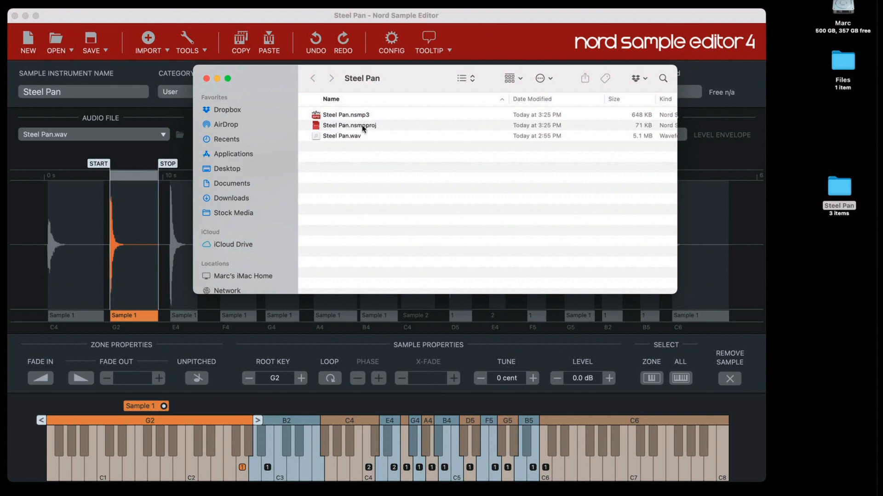
pyautogui.click(343, 136)
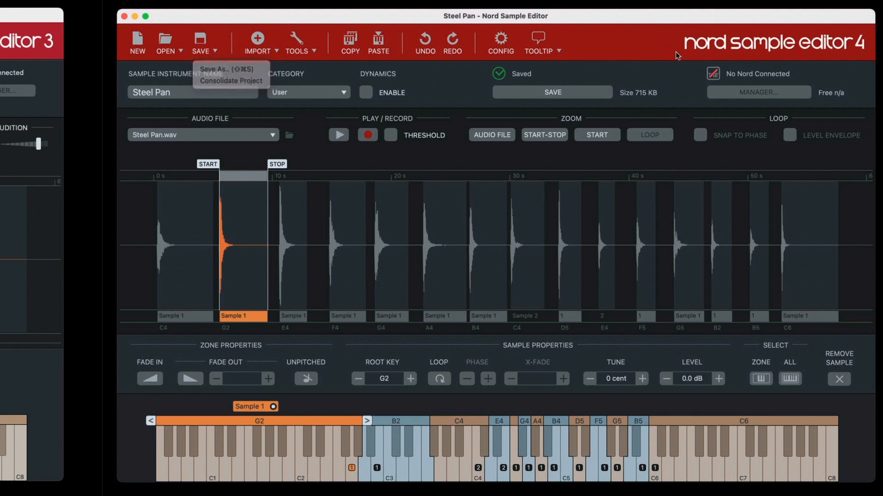
# - Consolidate the project so Steel Pan.wav moves into Media, then expand Media to verify
pyautogui.click(223, 69)
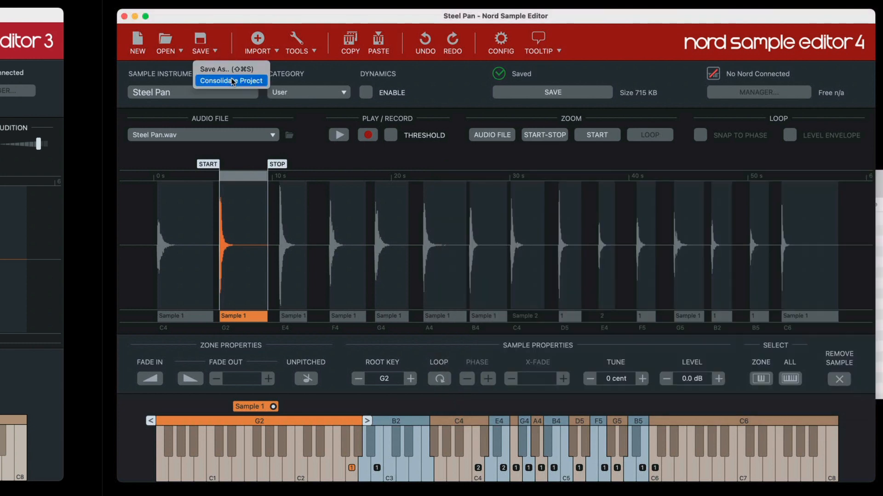
pyautogui.click(230, 81)
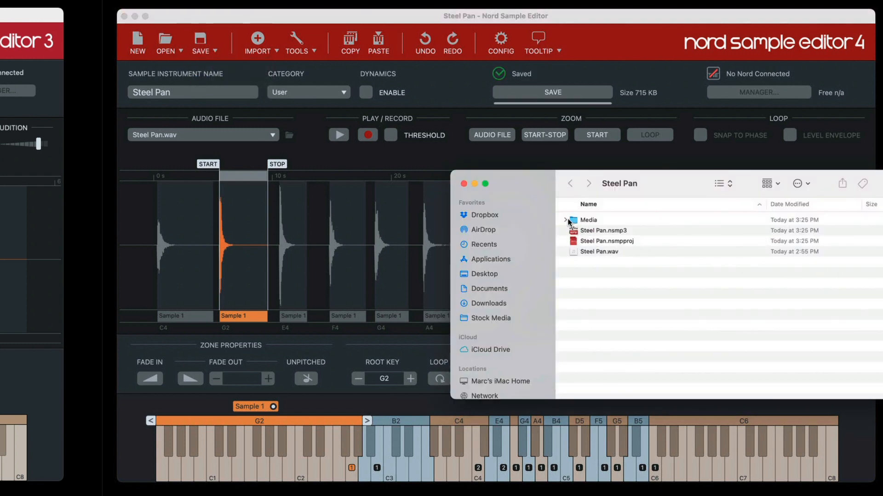
pyautogui.click(565, 220)
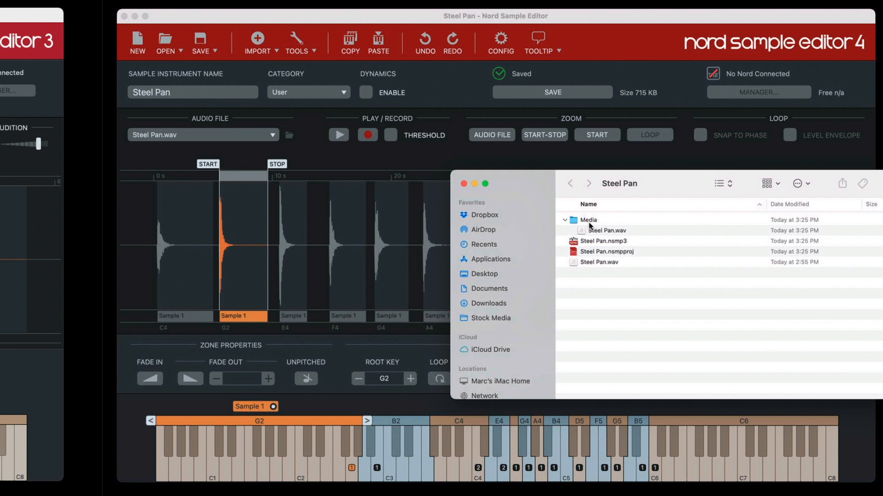
pyautogui.click(598, 262)
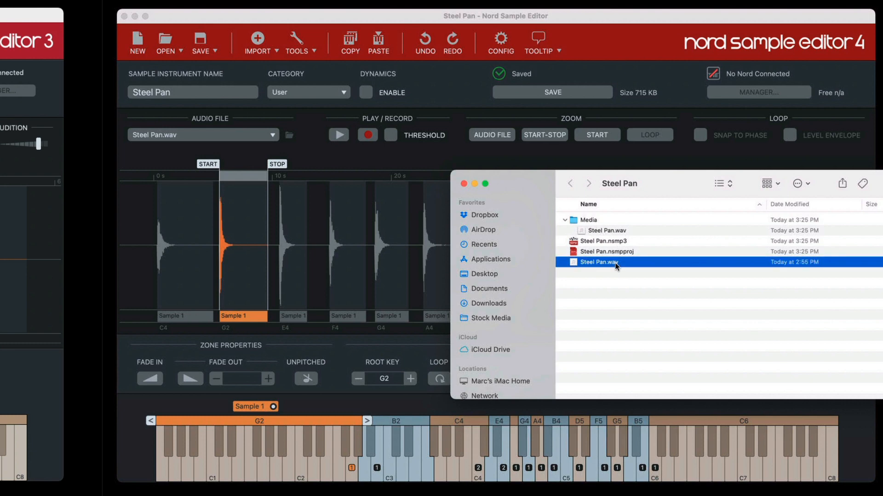
pyautogui.moveTo(612, 270)
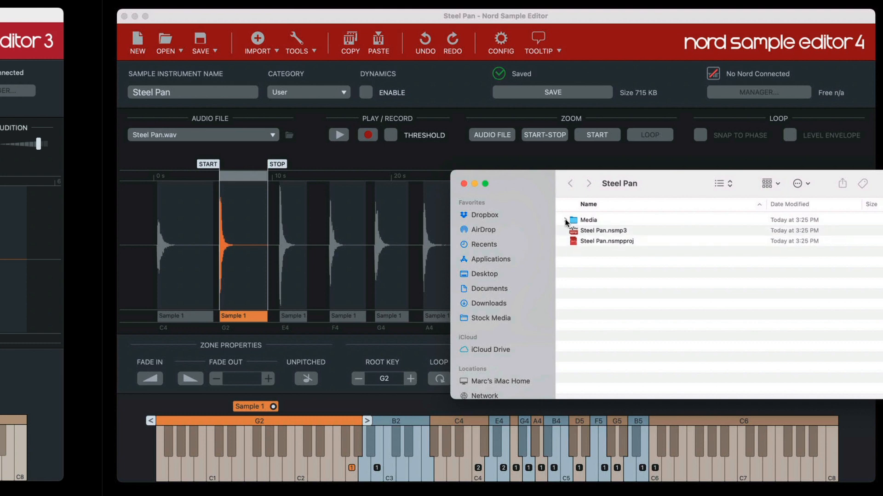
pyautogui.click(566, 220)
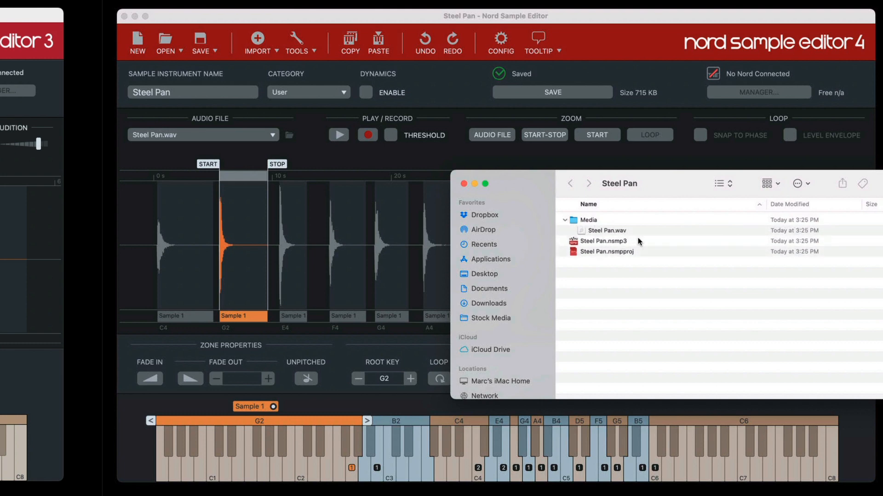
pyautogui.moveTo(633, 240)
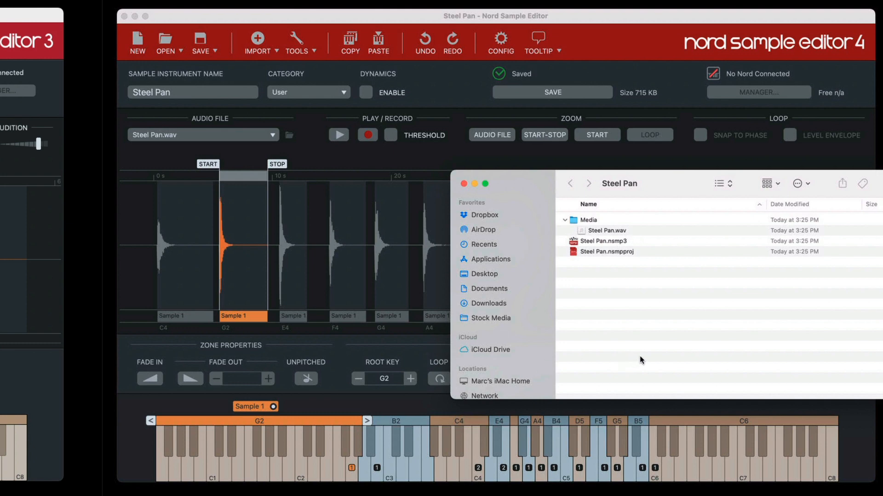
pyautogui.moveTo(640, 357)
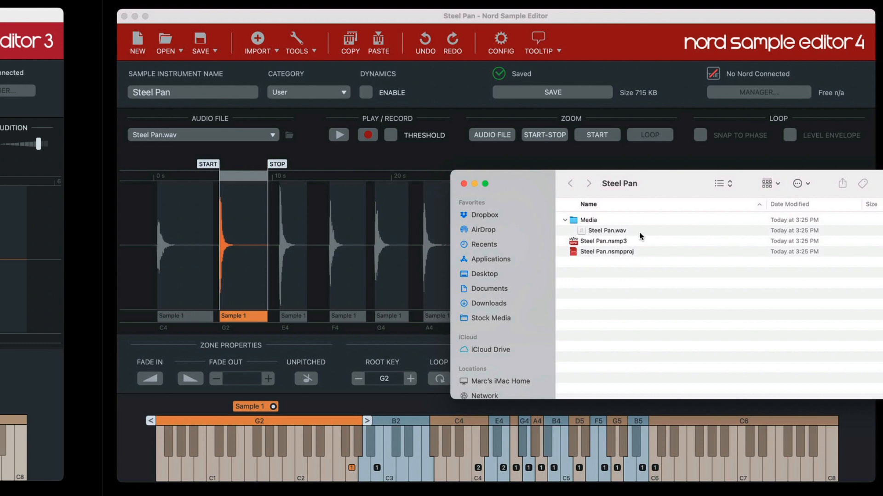
# - Recheck the Steel Pan folder's recording, instrument and project files, then close that Finder window
pyautogui.click(607, 231)
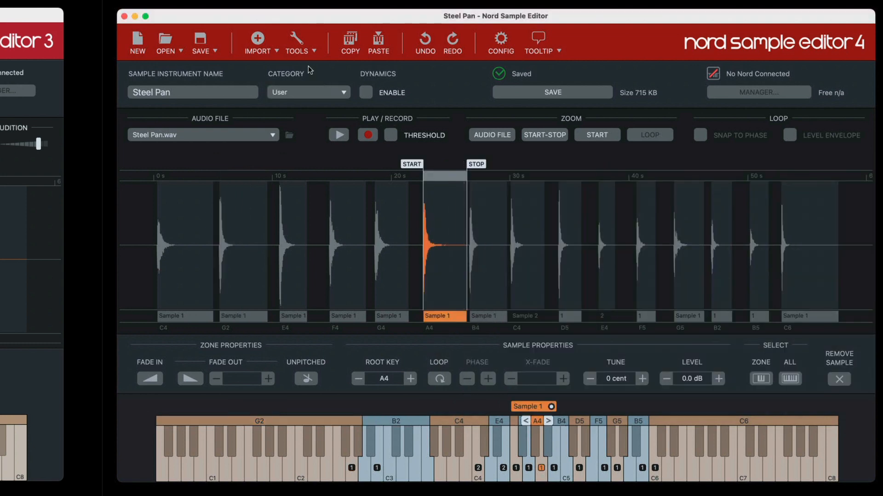
pyautogui.click(205, 42)
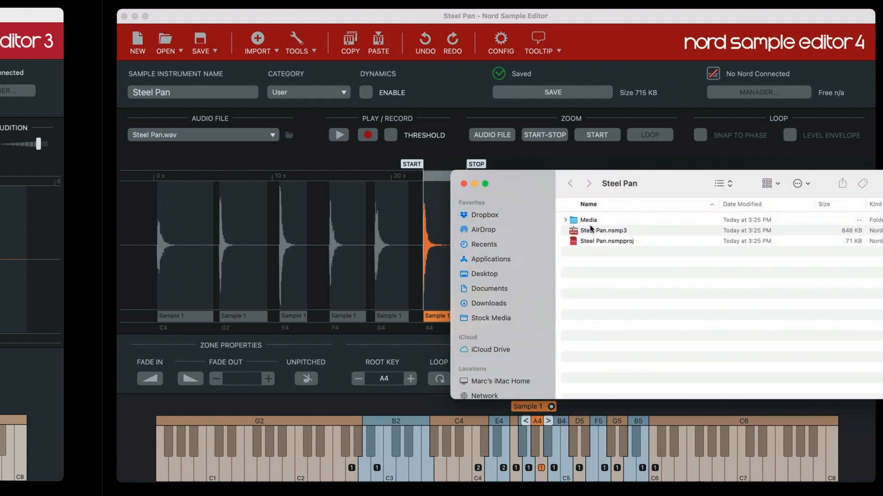
pyautogui.click(565, 219)
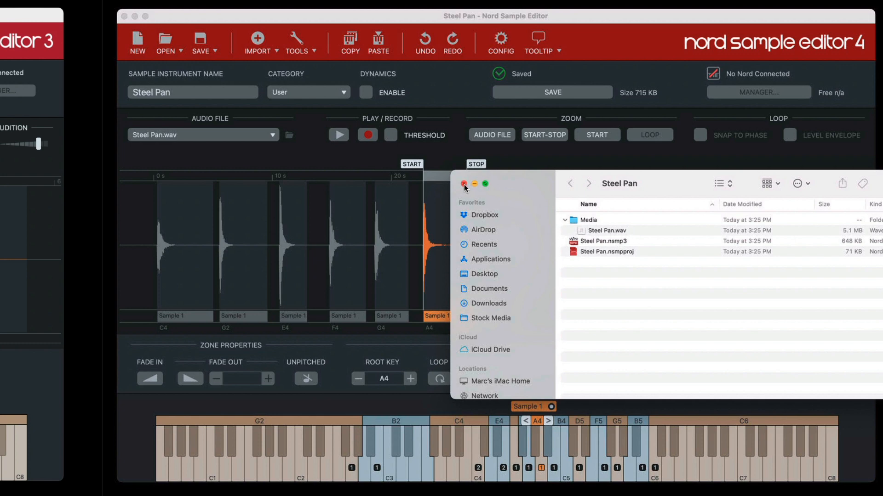
pyautogui.click(463, 184)
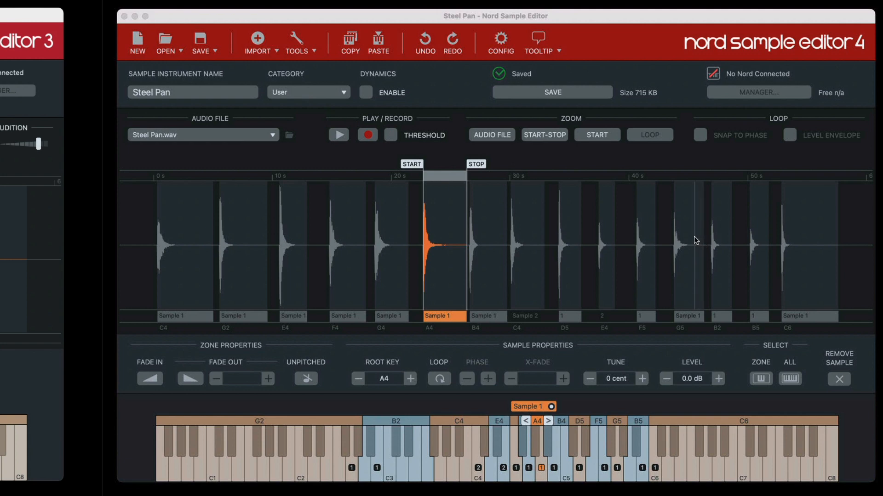
pyautogui.moveTo(823, 59)
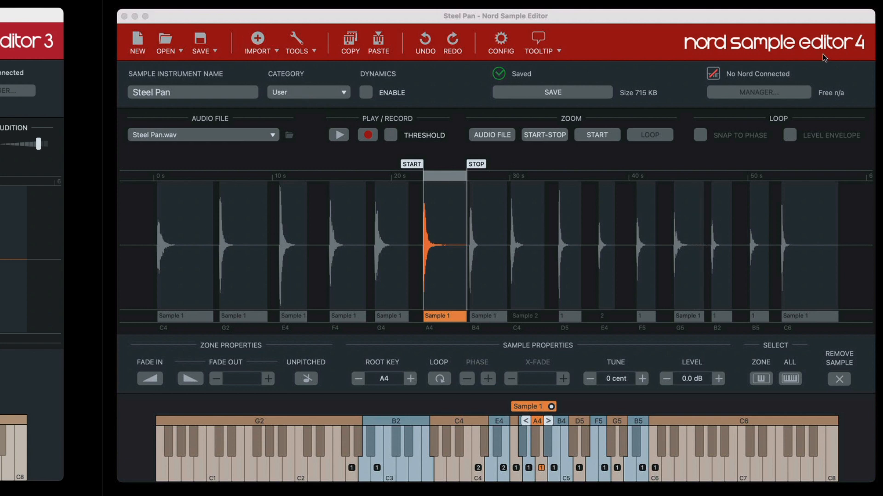
pyautogui.moveTo(502, 179)
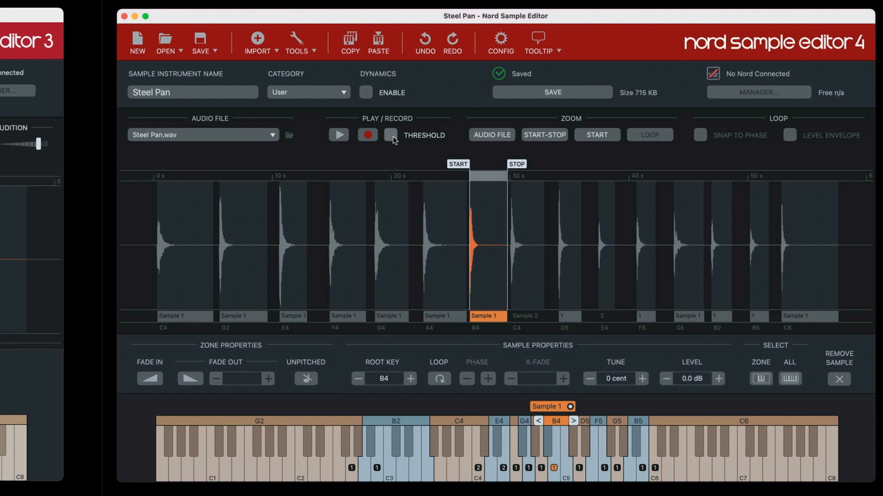
# - Tick Threshold and adjust the threshold slider, finally settling at -42.3 dB
pyautogui.click(390, 135)
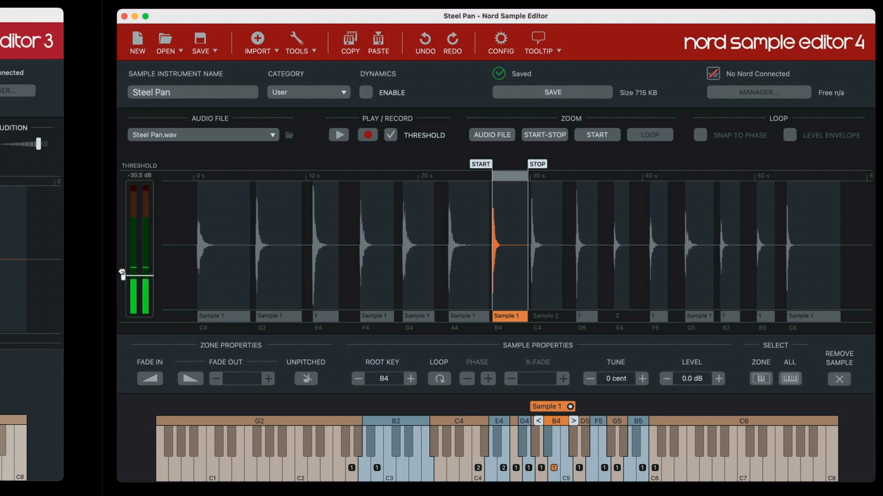
pyautogui.moveTo(140, 276); pyautogui.dragTo(140, 272)
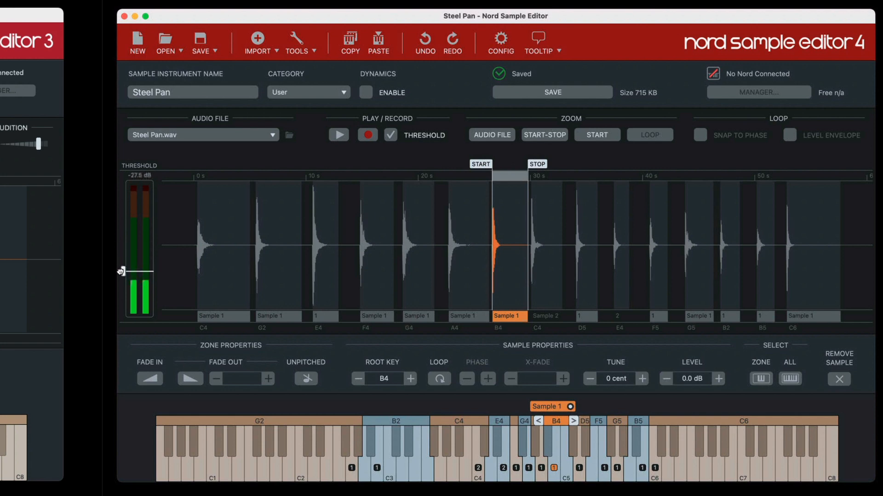
pyautogui.moveTo(120, 272); pyautogui.dragTo(120, 261)
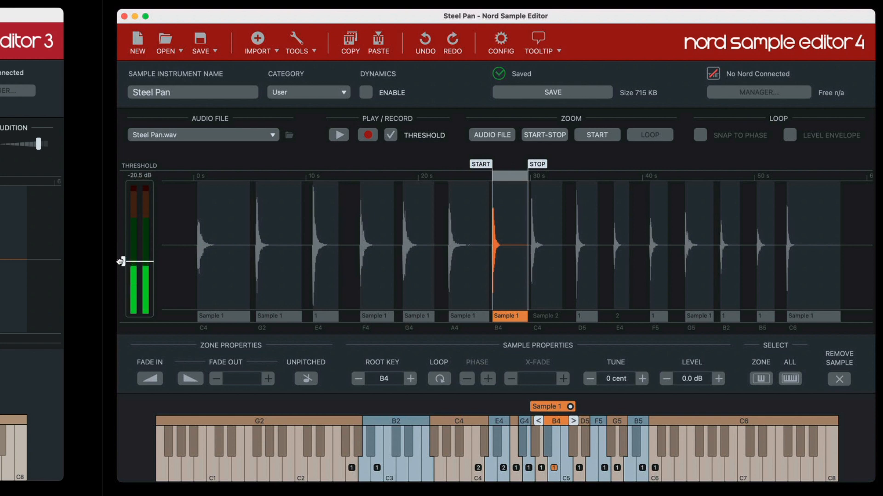
pyautogui.moveTo(122, 260); pyautogui.dragTo(122, 264)
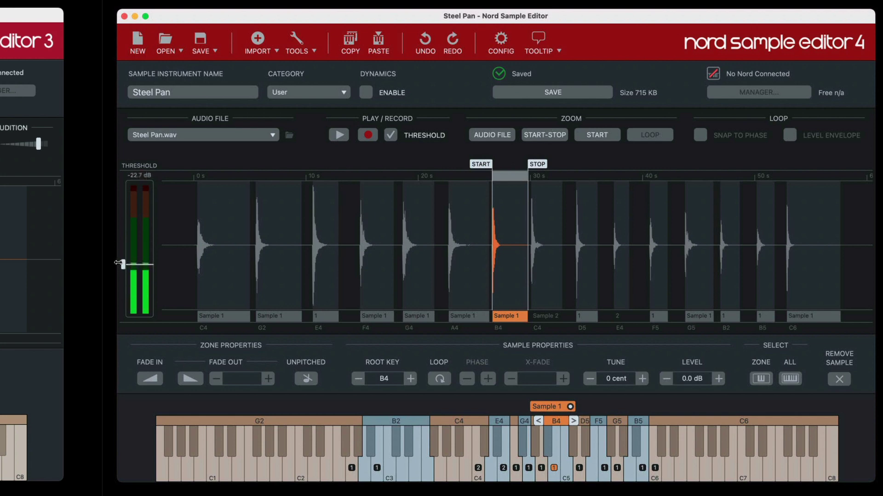
pyautogui.moveTo(123, 264); pyautogui.dragTo(122, 263)
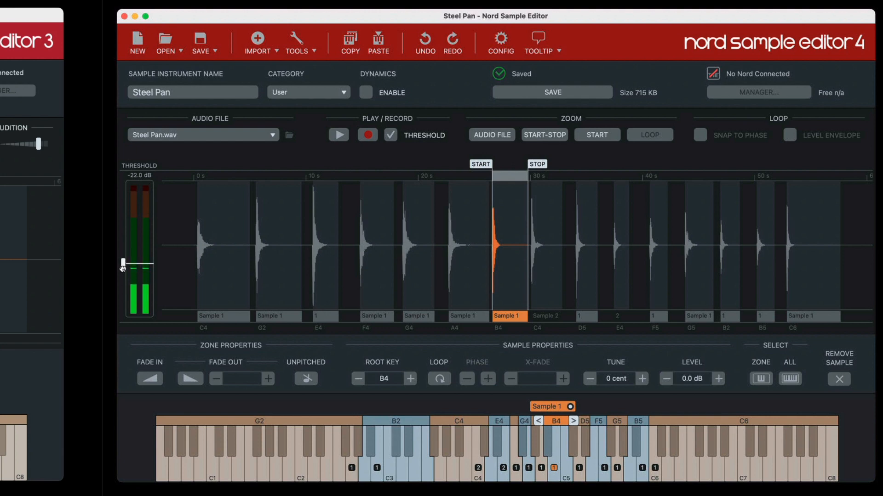
pyautogui.moveTo(122, 265); pyautogui.dragTo(122, 258)
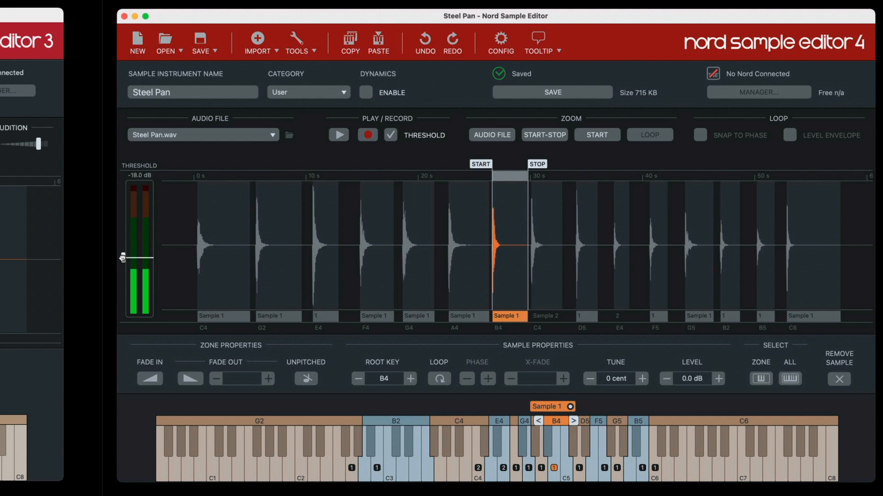
pyautogui.moveTo(144, 258); pyautogui.dragTo(137, 308)
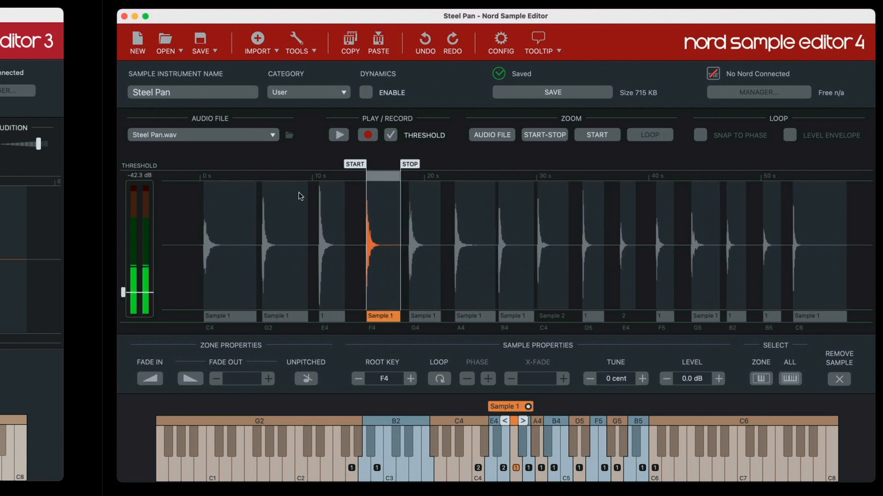
pyautogui.moveTo(353, 151)
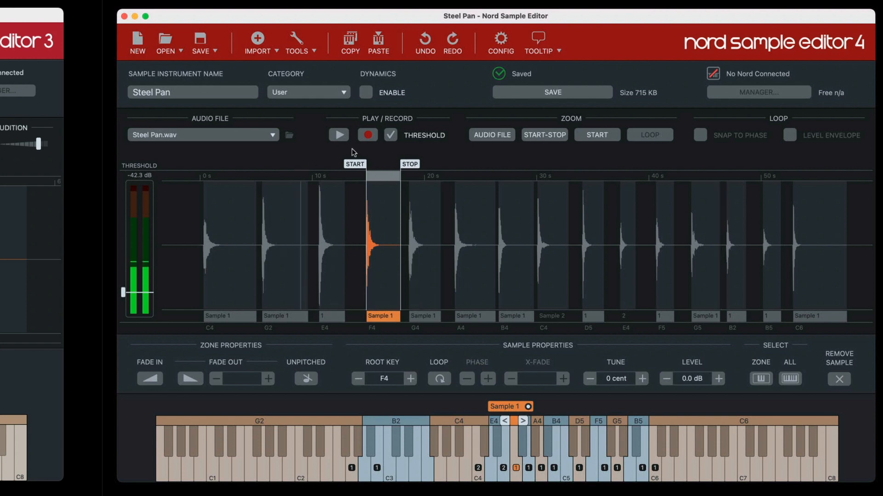
# - Start a new recording with the Record button
pyautogui.click(367, 135)
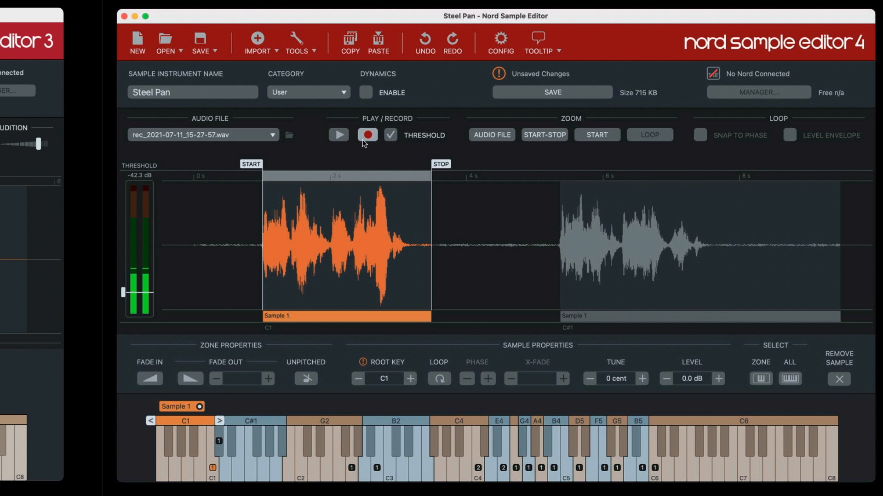
pyautogui.moveTo(504, 148)
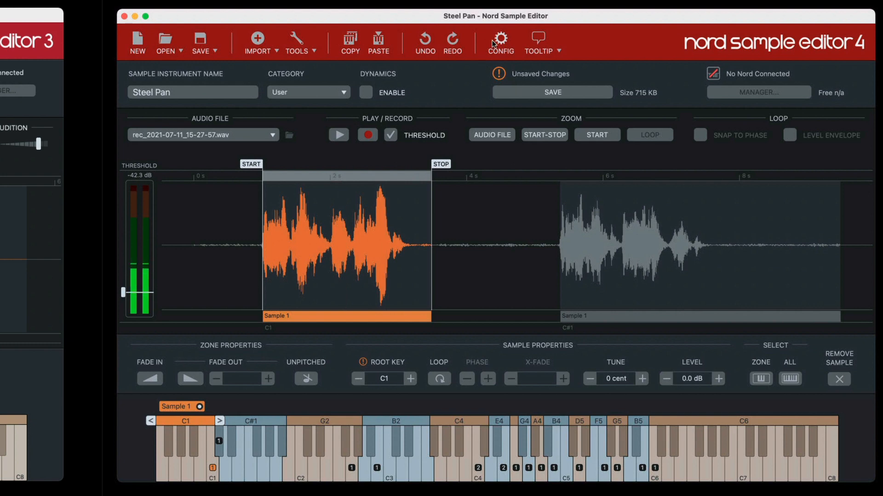
pyautogui.click(500, 37)
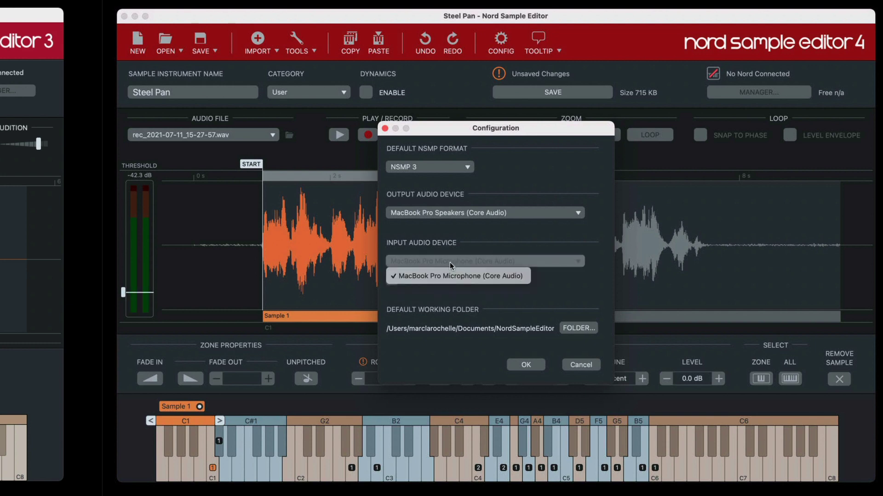
pyautogui.moveTo(492, 267)
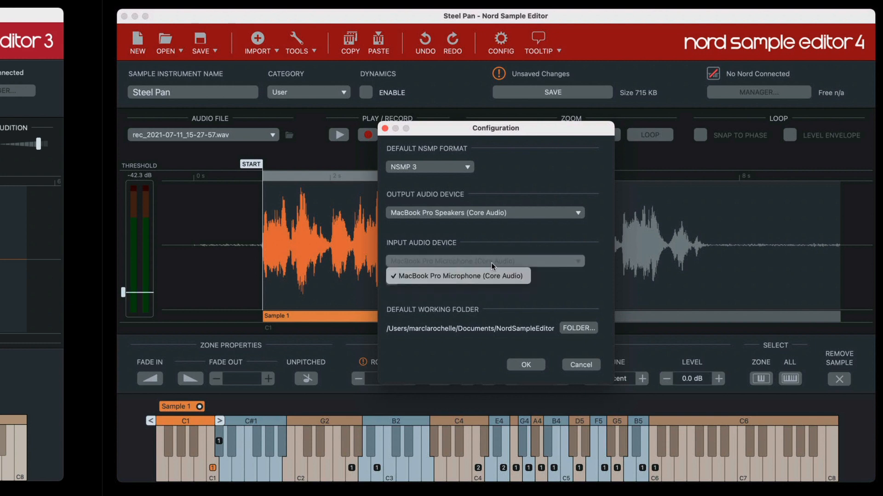
pyautogui.moveTo(492, 257)
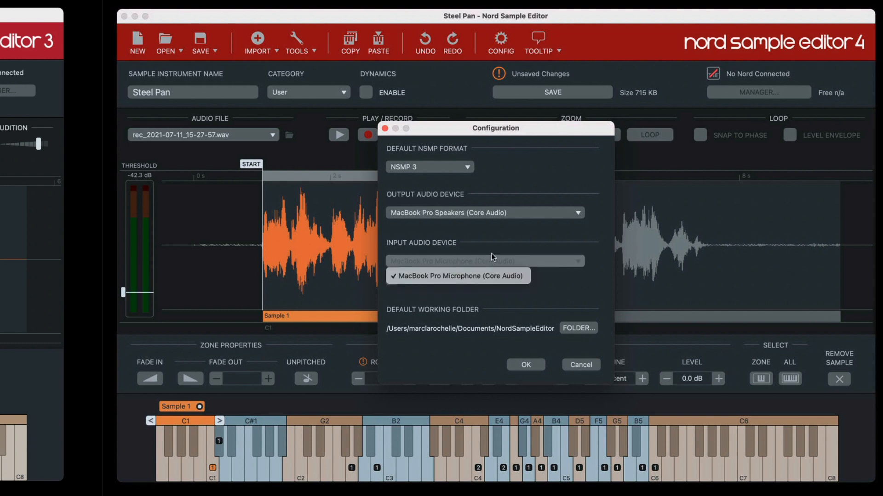
pyautogui.click(457, 276)
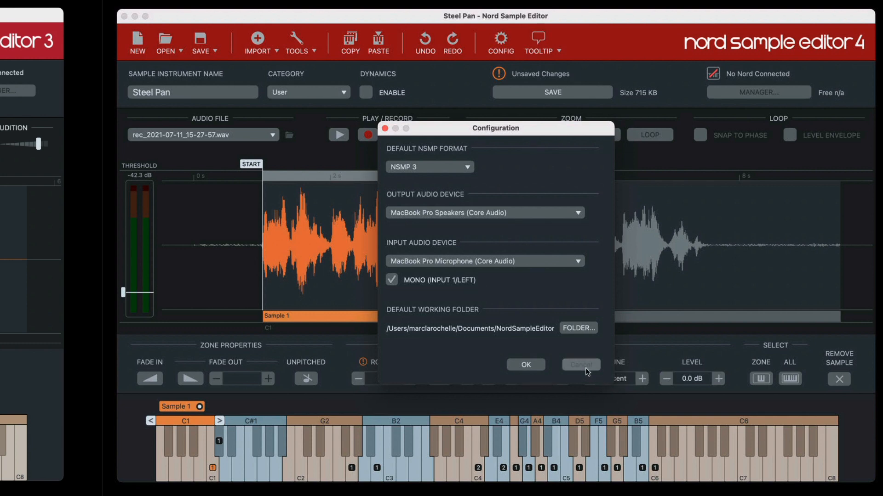
pyautogui.click(526, 365)
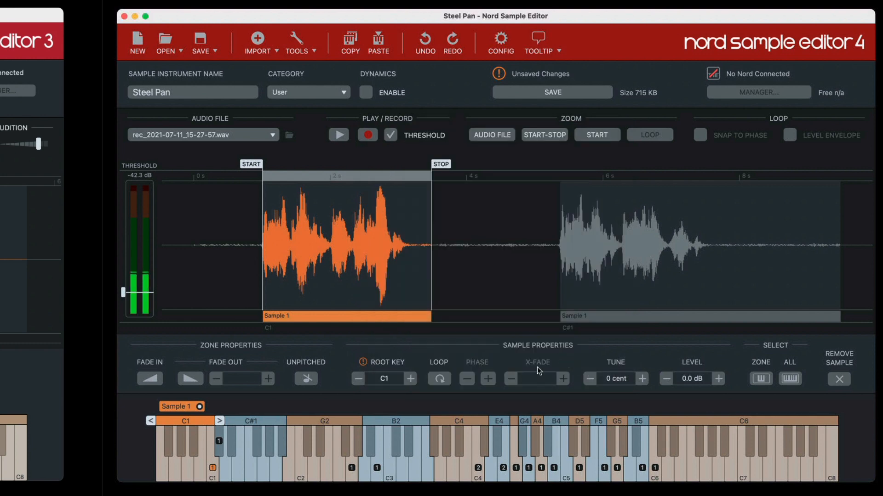
pyautogui.moveTo(609, 243)
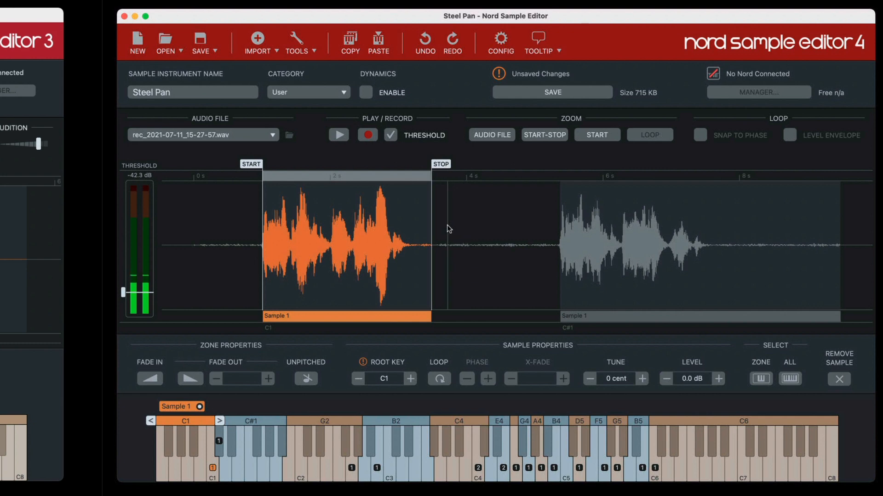
pyautogui.moveTo(289, 134)
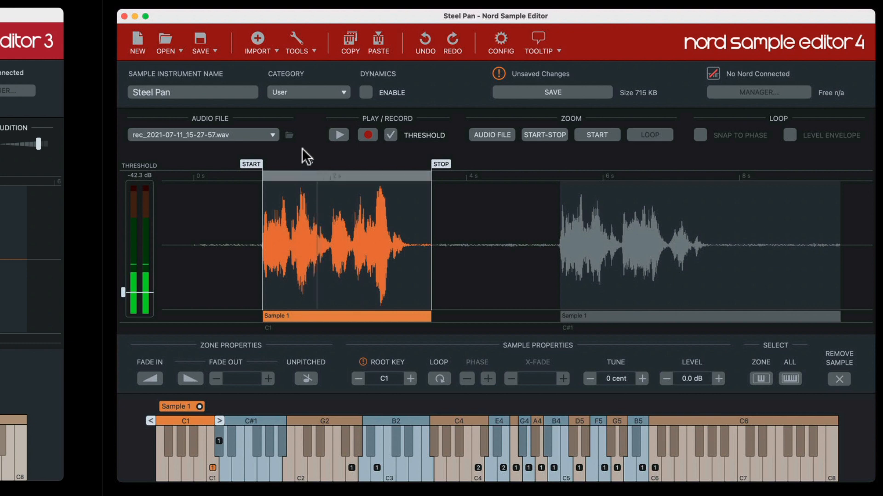
pyautogui.click(289, 134)
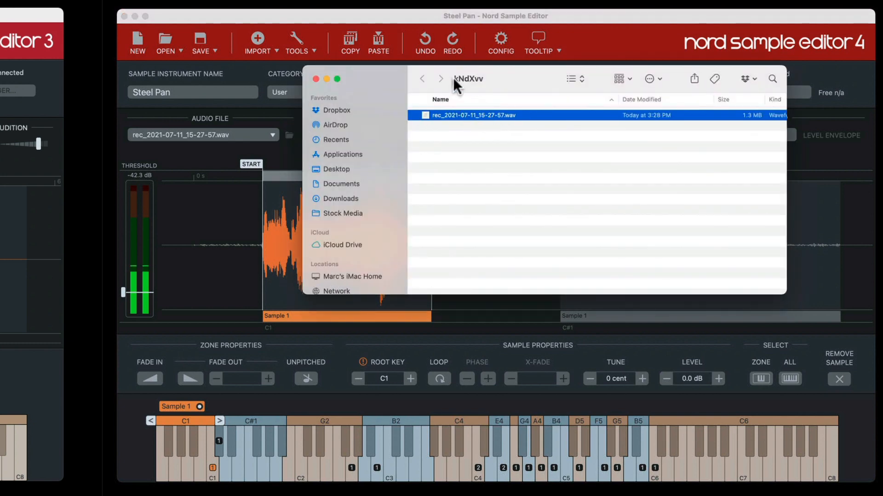
pyautogui.click(468, 79)
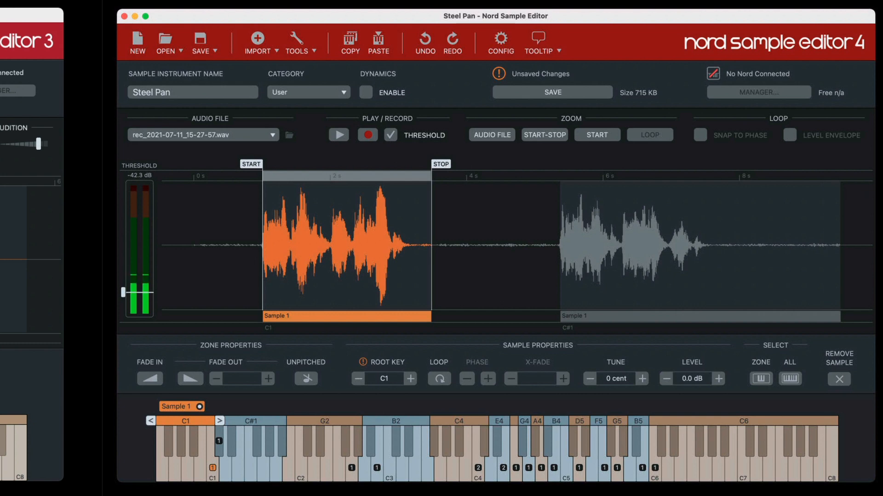
# - Check Steel Pan.nsmpproj and the Media folder in Finder, collapse Media, and close the window
pyautogui.click(289, 134)
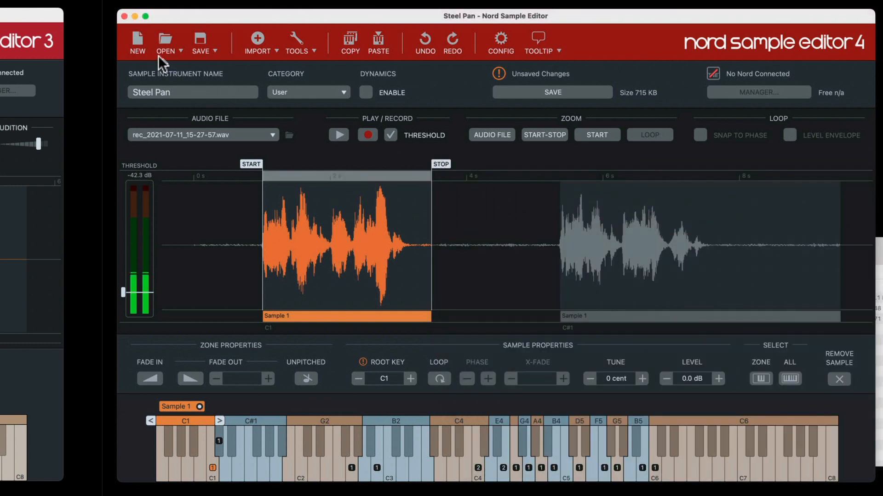
pyautogui.click(552, 92)
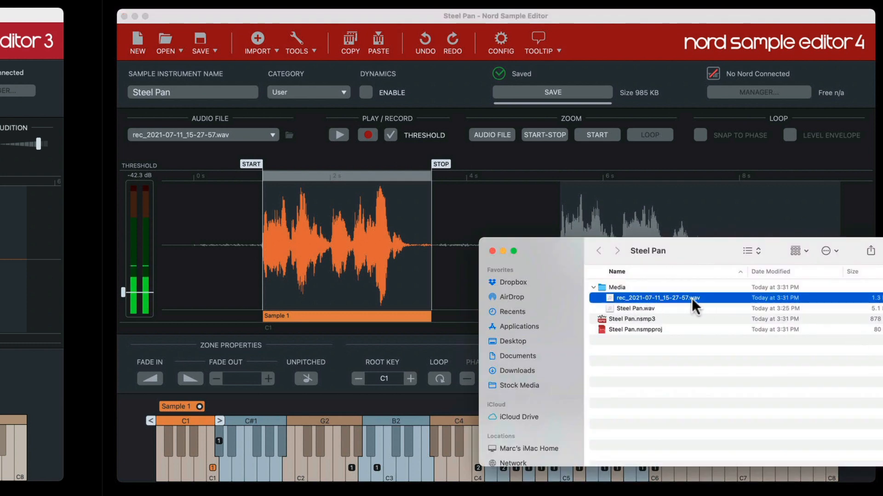
pyautogui.moveTo(666, 306)
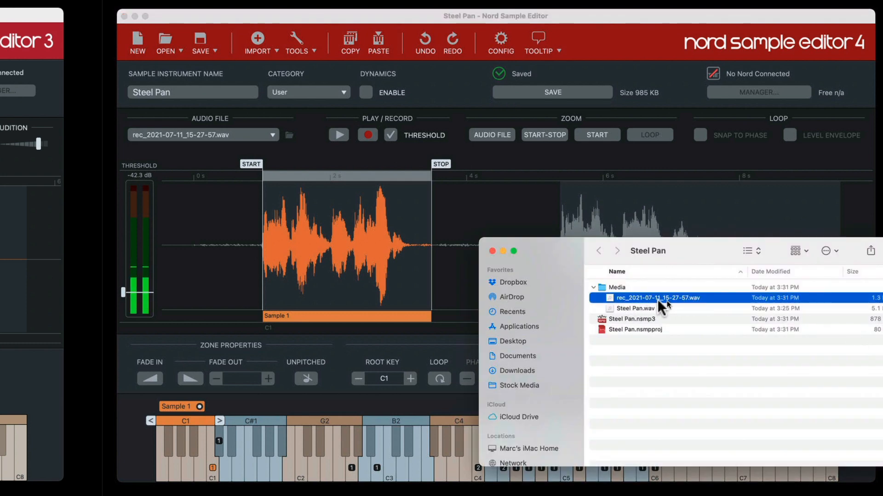
pyautogui.moveTo(655, 307)
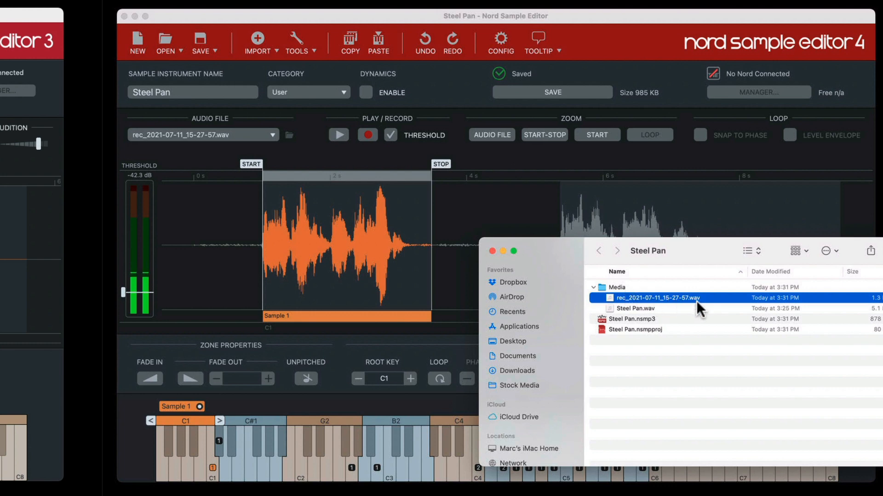
pyautogui.moveTo(651, 310)
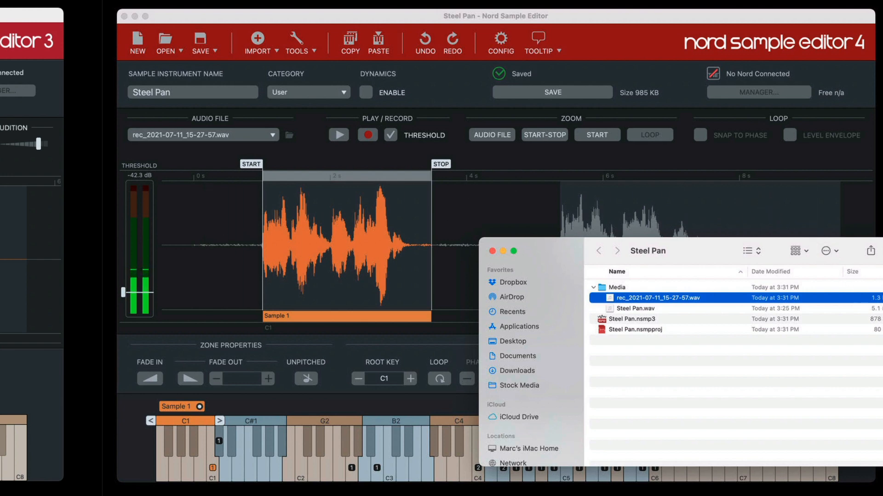
pyautogui.moveTo(835, 345)
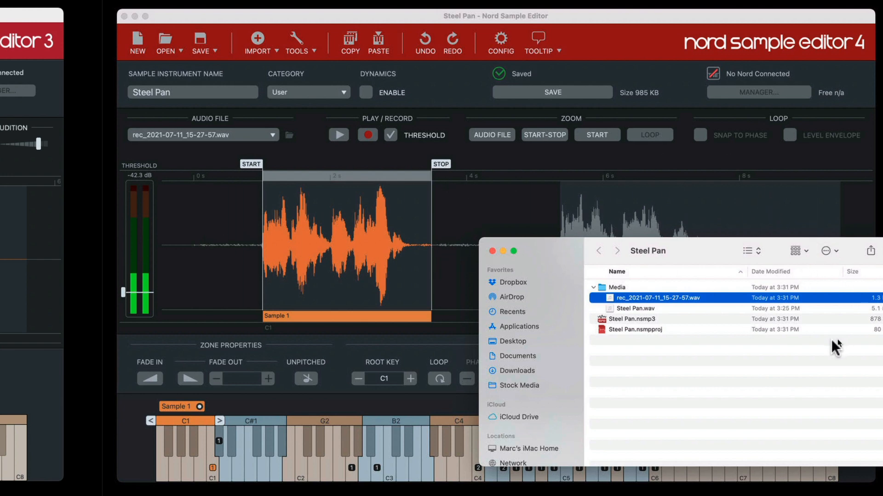
pyautogui.moveTo(640, 316)
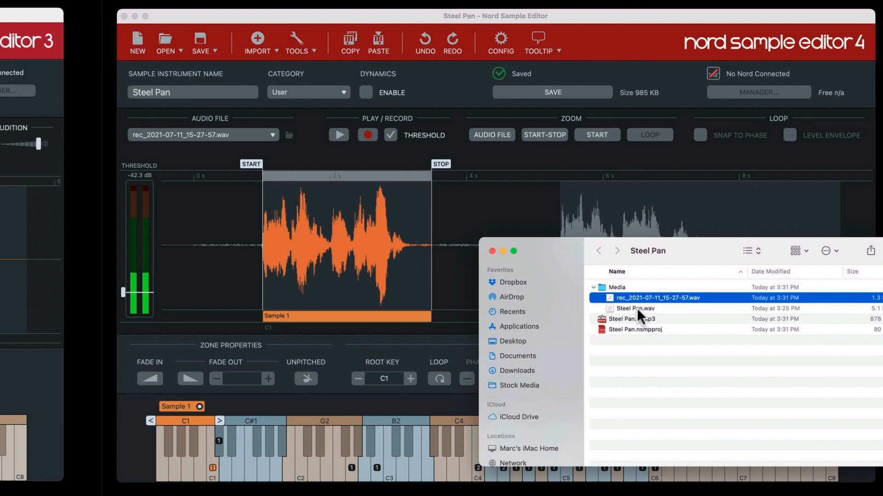
pyautogui.moveTo(649, 314)
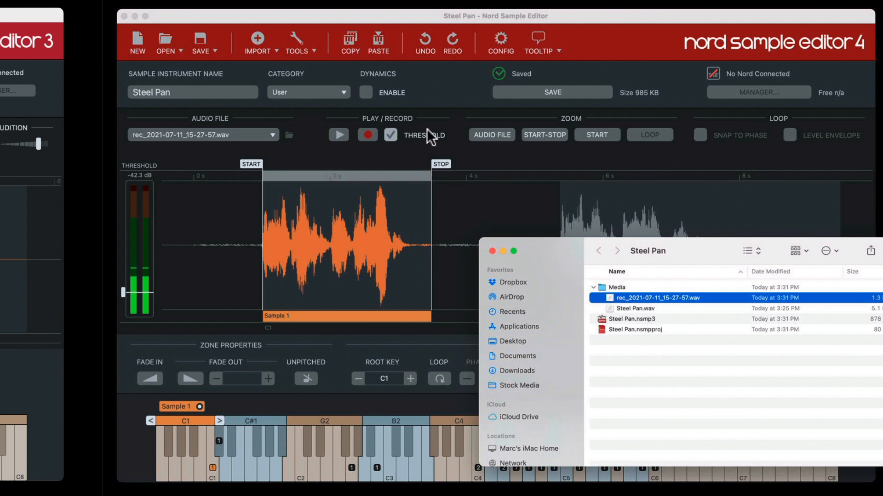
pyautogui.click(635, 329)
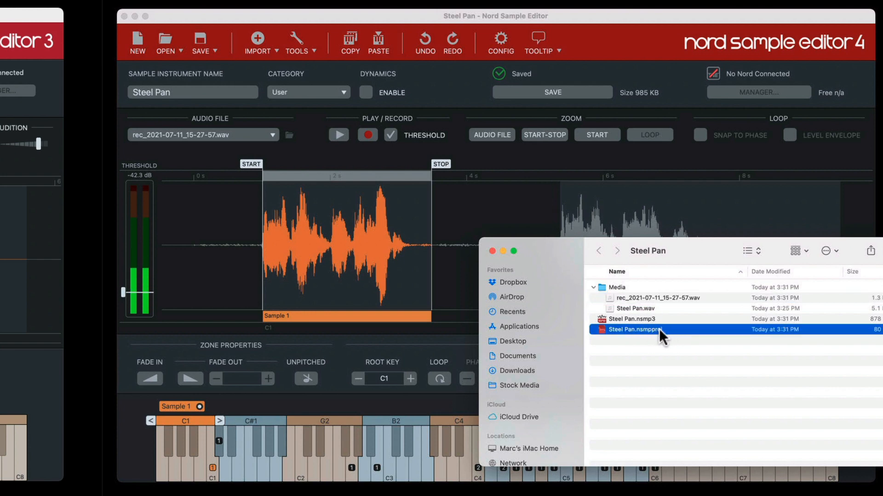
pyautogui.moveTo(665, 341)
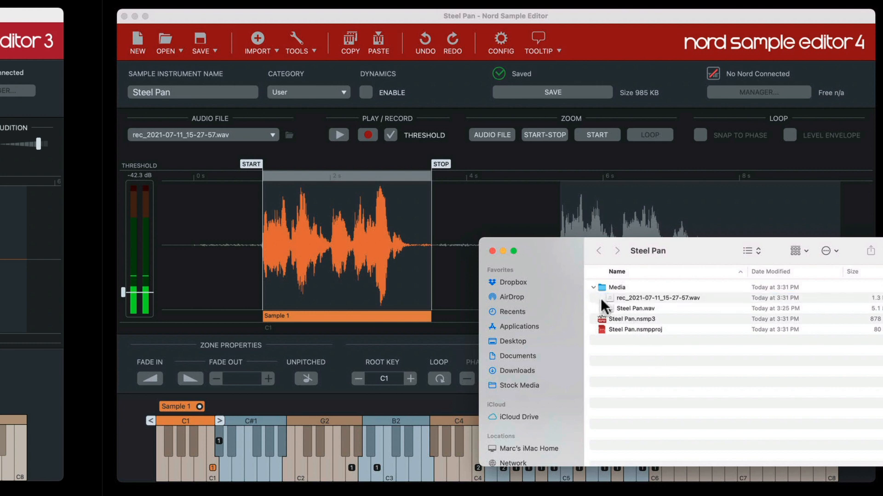
pyautogui.click(594, 287)
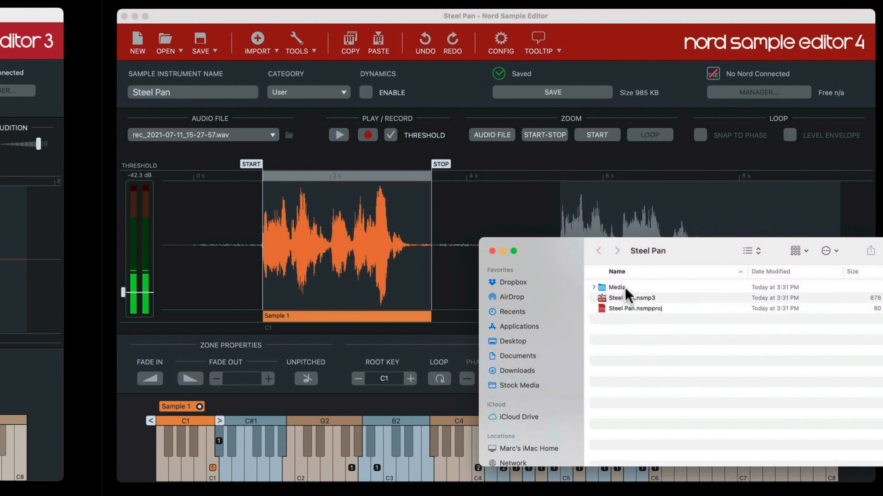
pyautogui.click(616, 288)
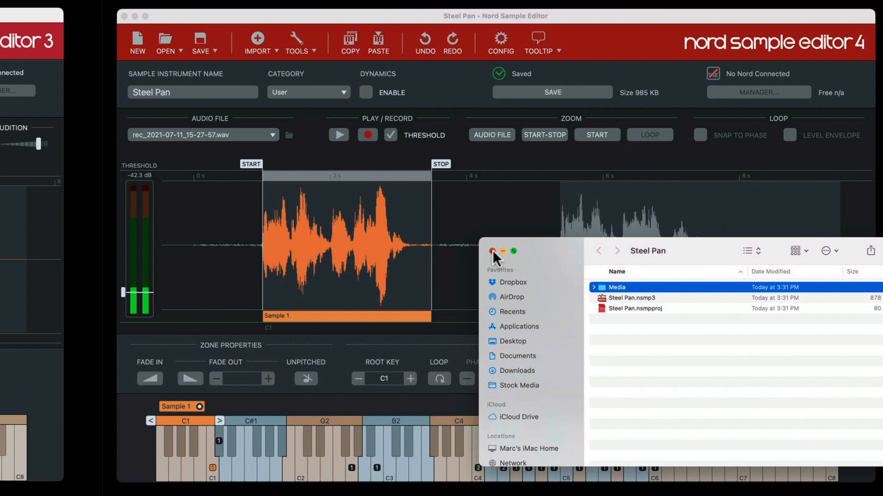
pyautogui.click(491, 251)
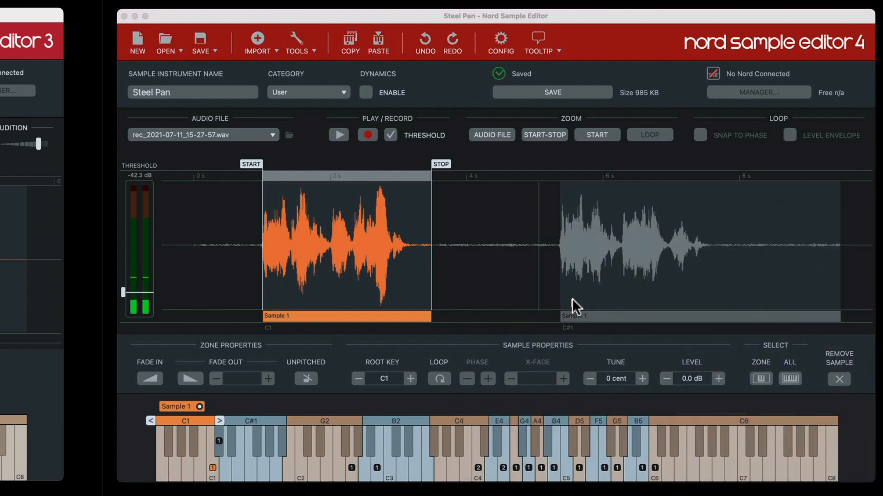
pyautogui.click(500, 36)
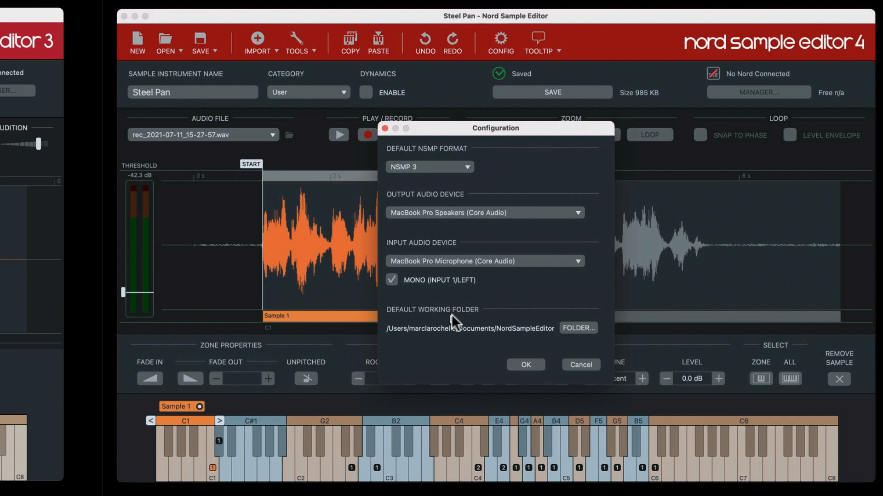
pyautogui.moveTo(559, 340)
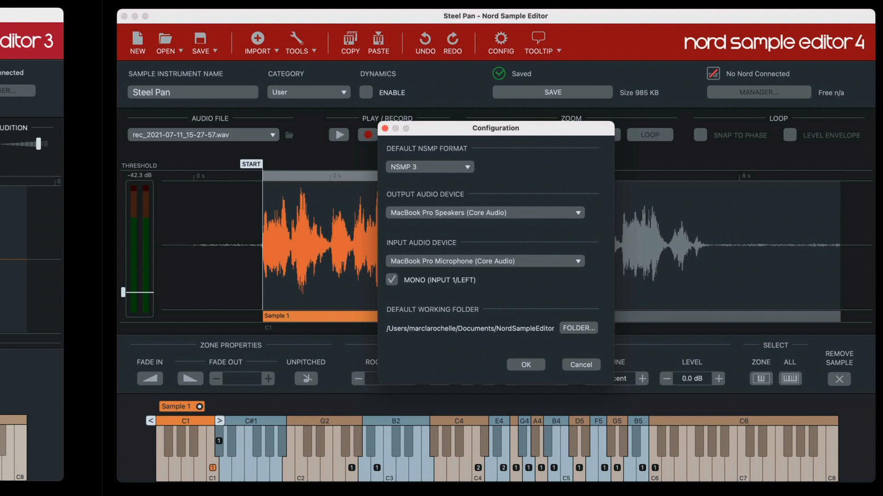
pyautogui.moveTo(504, 333)
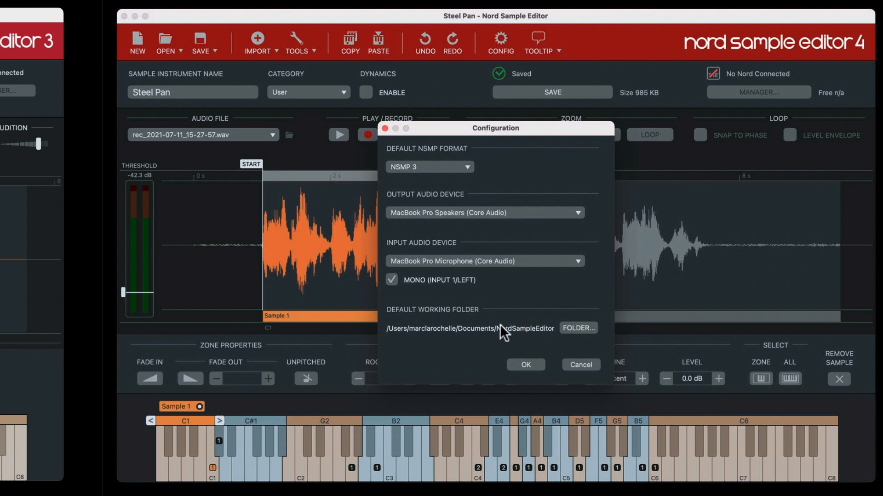
pyautogui.click(578, 328)
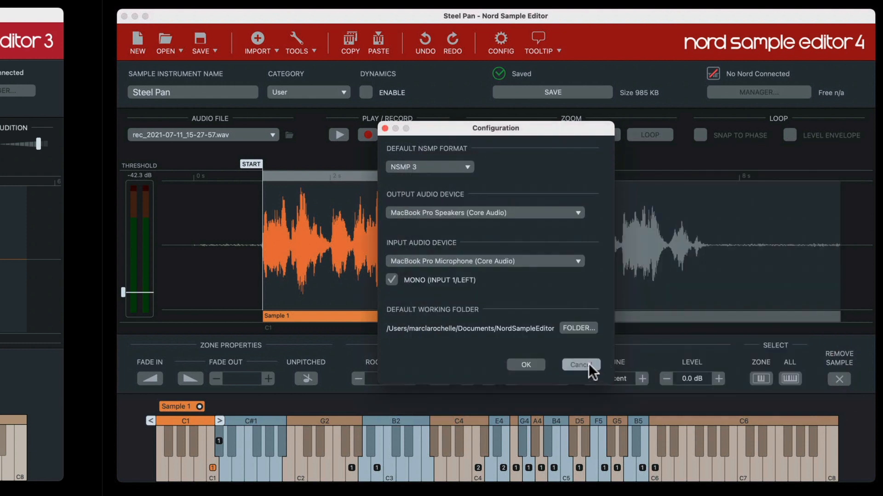
pyautogui.moveTo(496, 348)
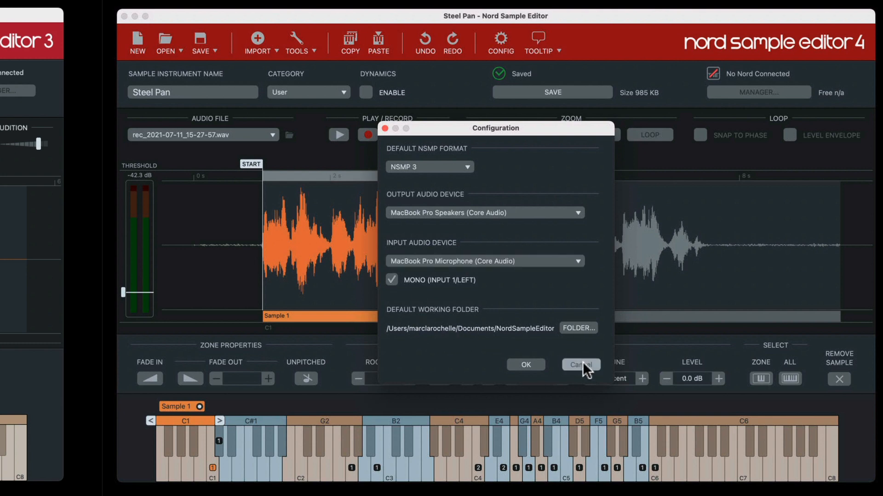
pyautogui.click(580, 364)
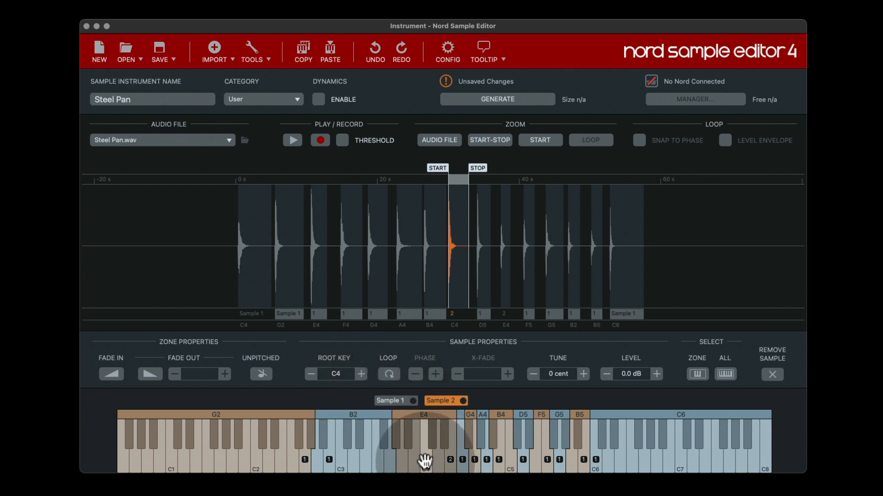
pyautogui.click(391, 401)
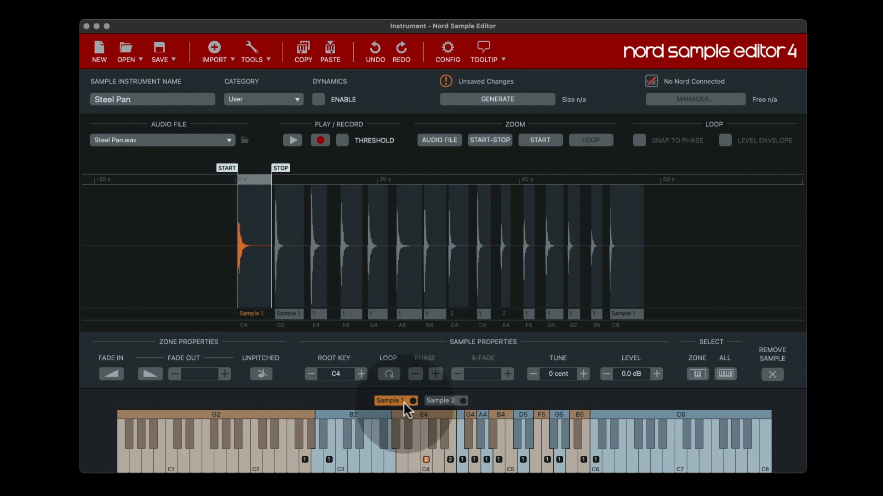
pyautogui.click(445, 401)
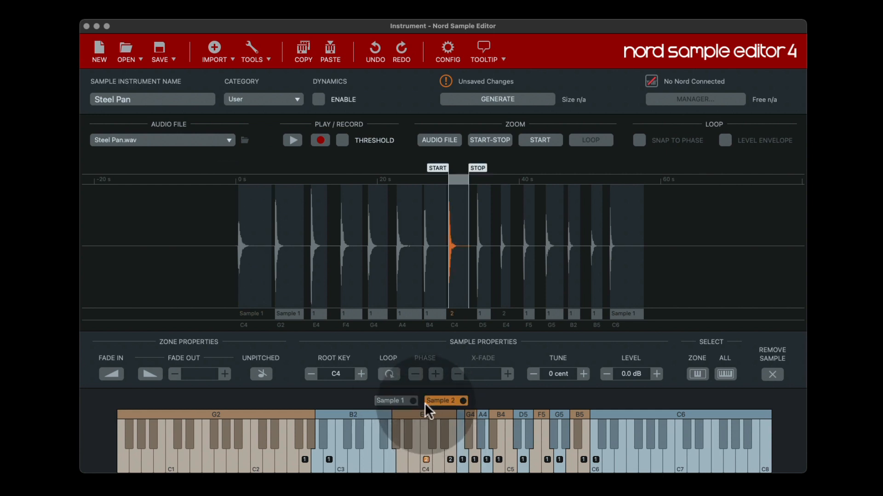
pyautogui.click(432, 401)
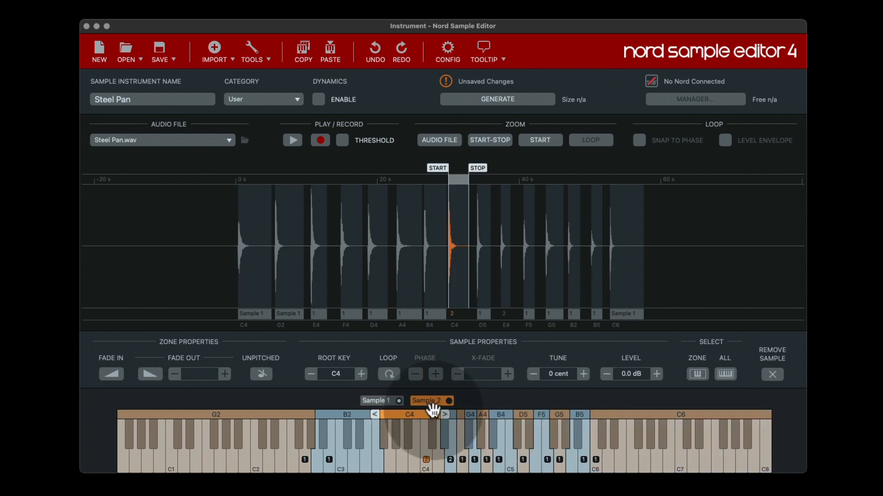
pyautogui.click(381, 400)
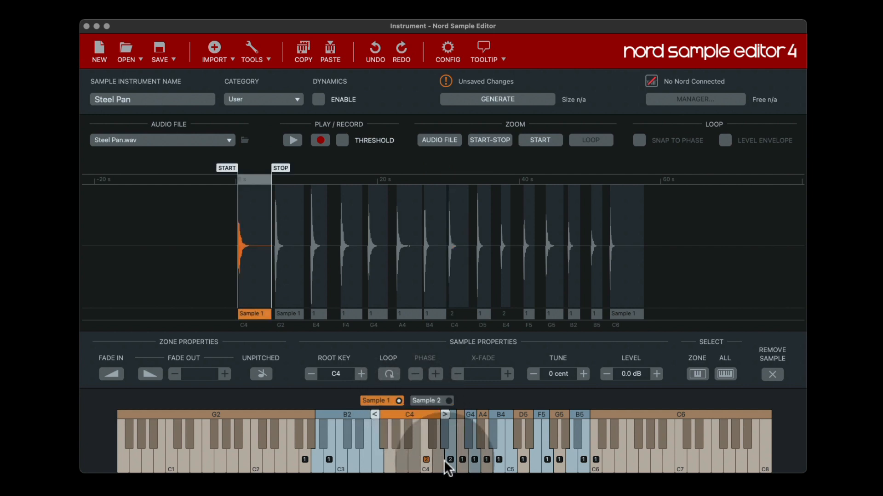
pyautogui.moveTo(425, 466)
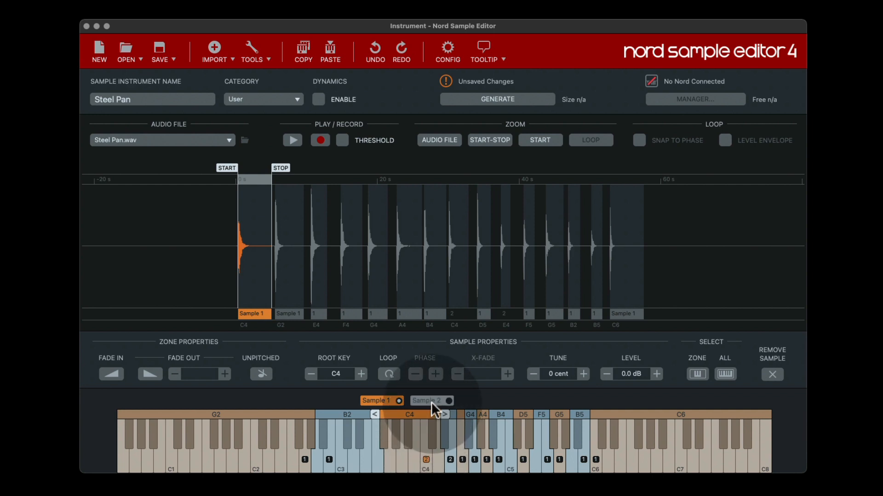
pyautogui.click(431, 401)
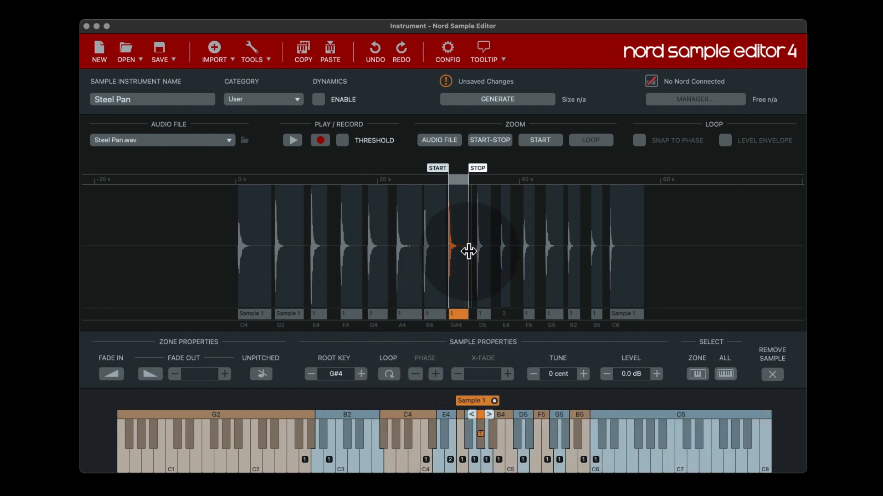
# - Raise the stacked sample's Root Key to C5 and play C5 to audition it
pyautogui.click(361, 374)
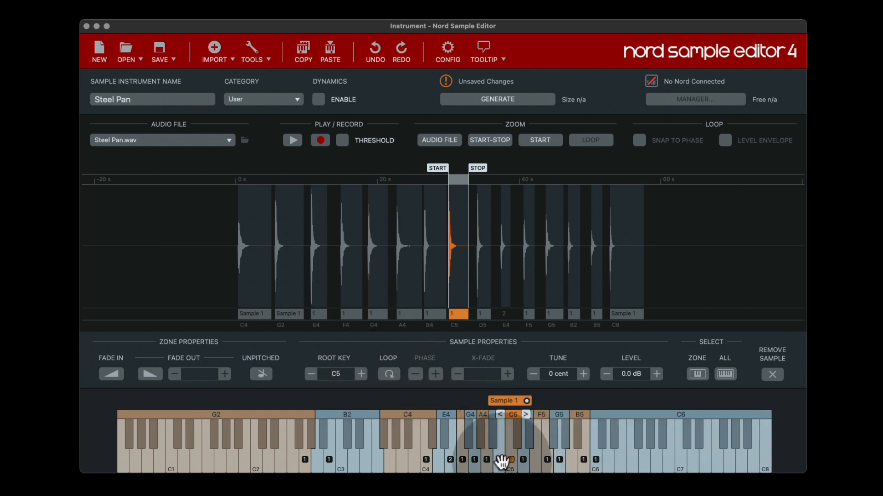
pyautogui.click(511, 458)
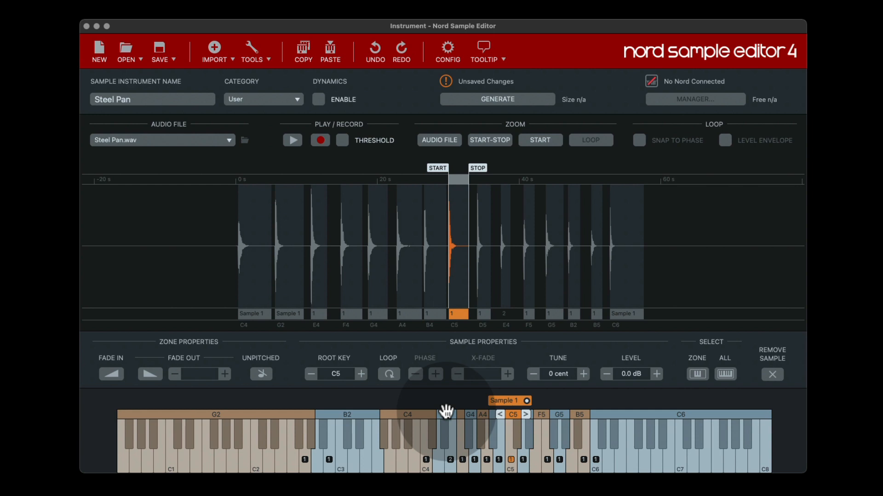
pyautogui.moveTo(476, 387)
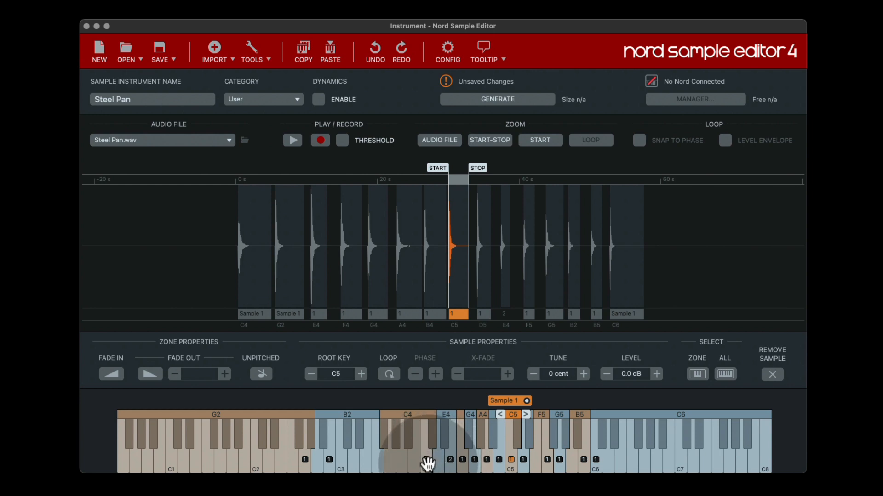
pyautogui.moveTo(614, 448)
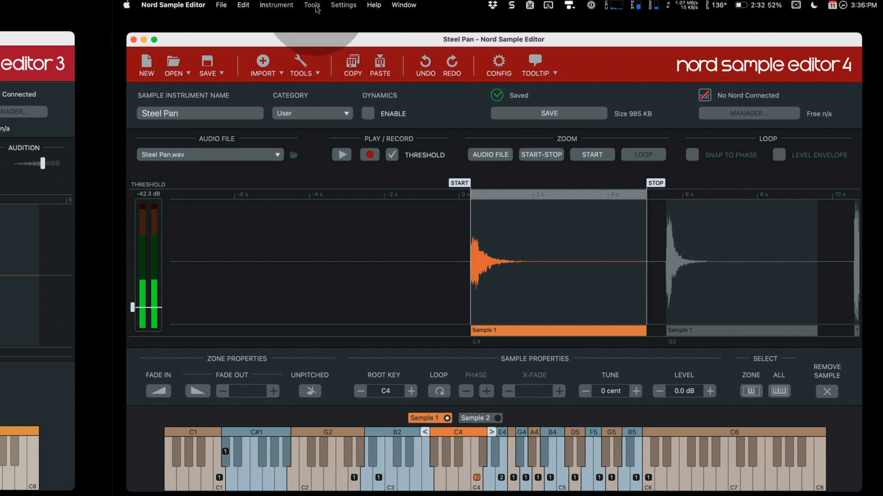
# - Show the Tools menu with its Zoom In and Zoom Out commands
pyautogui.click(312, 5)
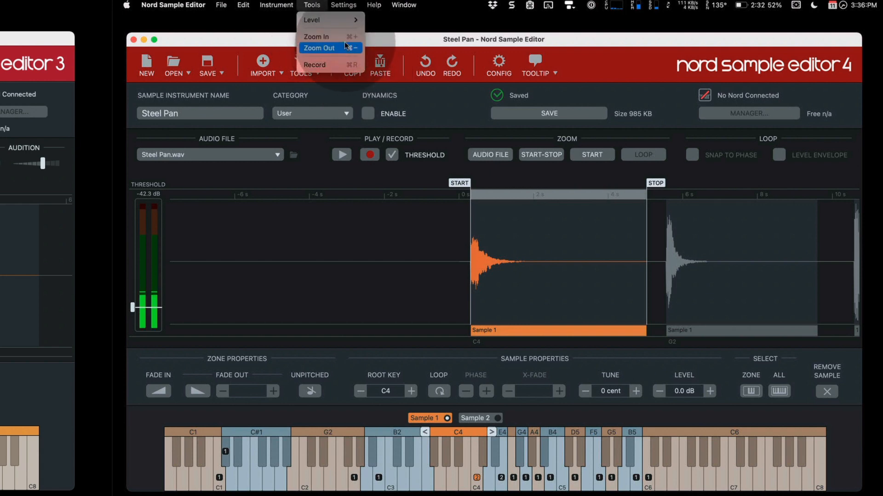
pyautogui.moveTo(315, 179)
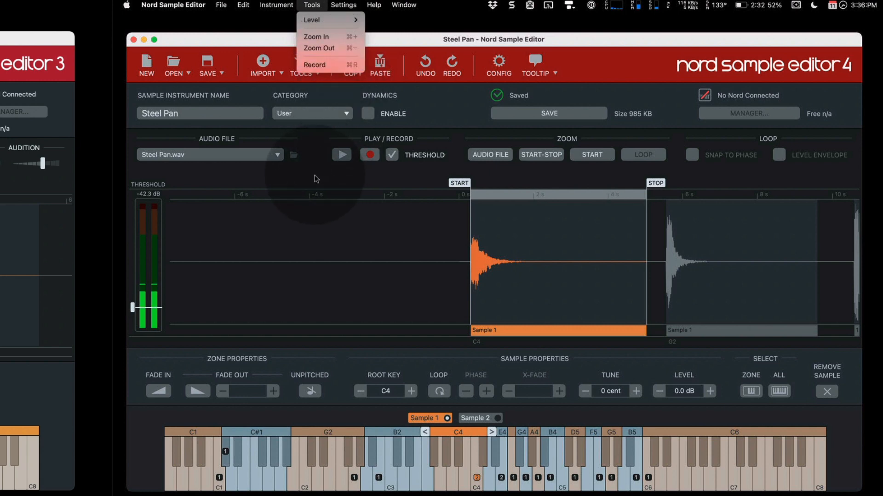